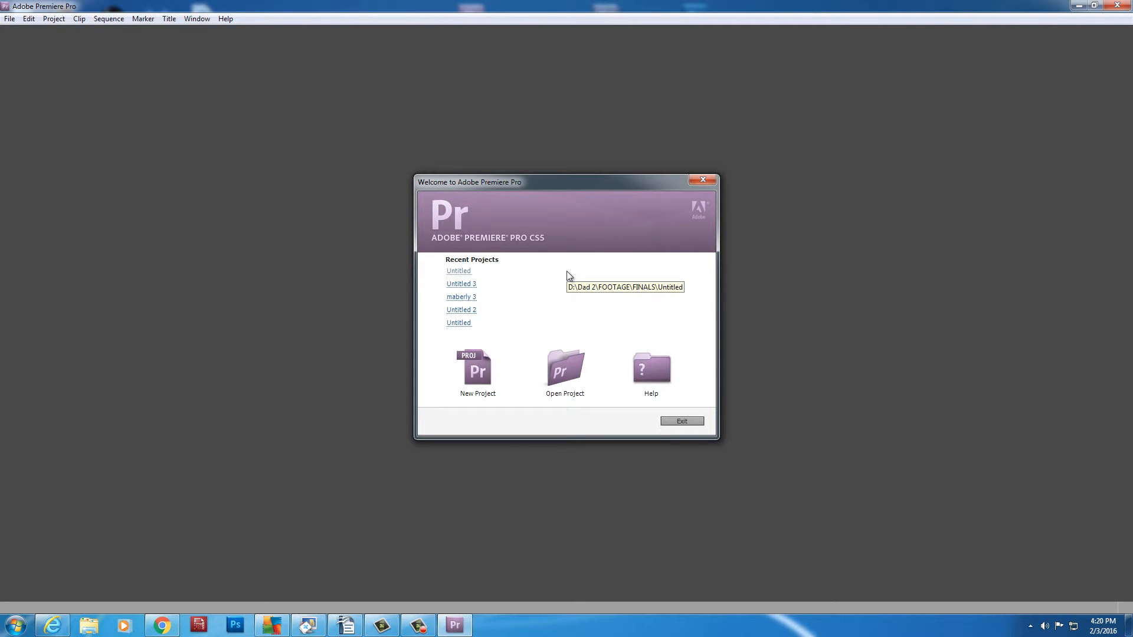
mouse_move(569, 276)
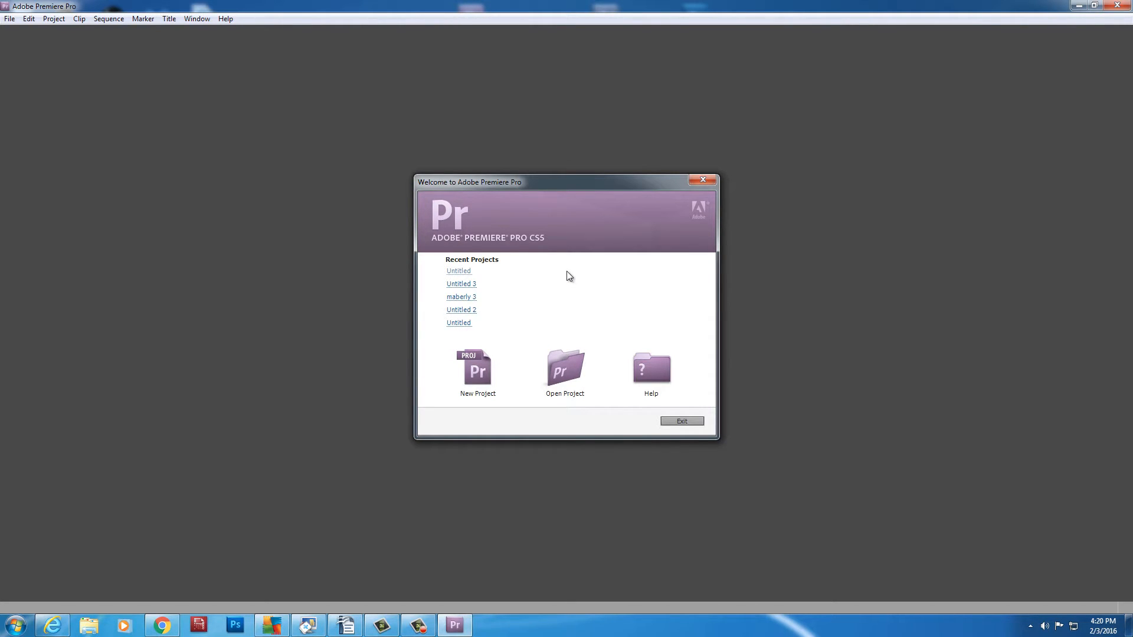
mouse_move(533, 308)
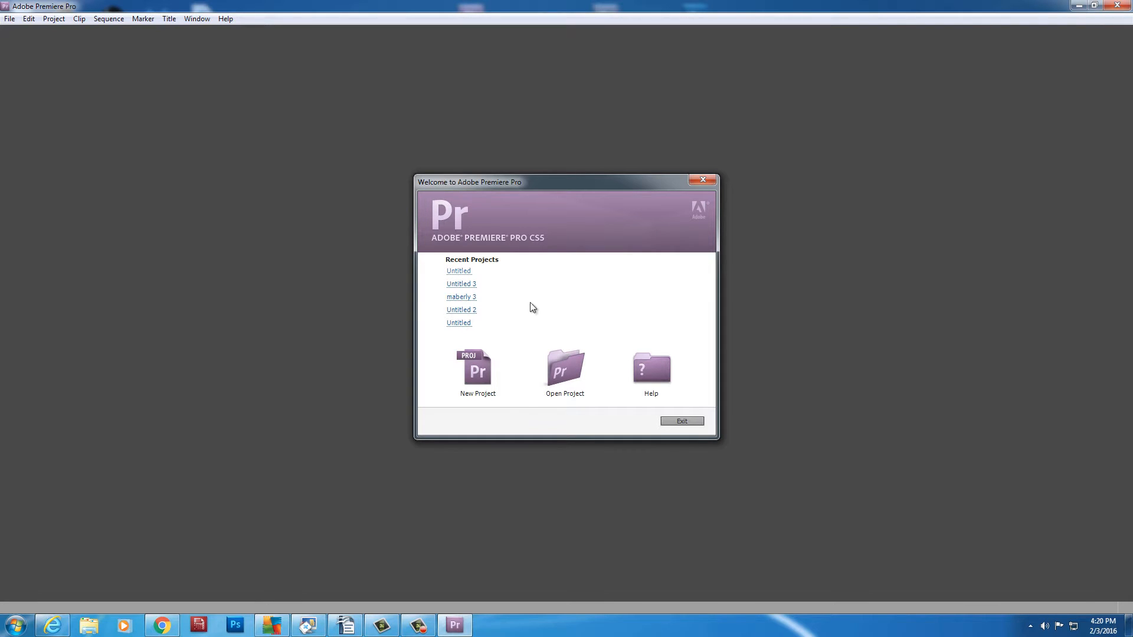
- Start a new project named Untitled in the FINALS folder and accept its settings
left_click(477, 369)
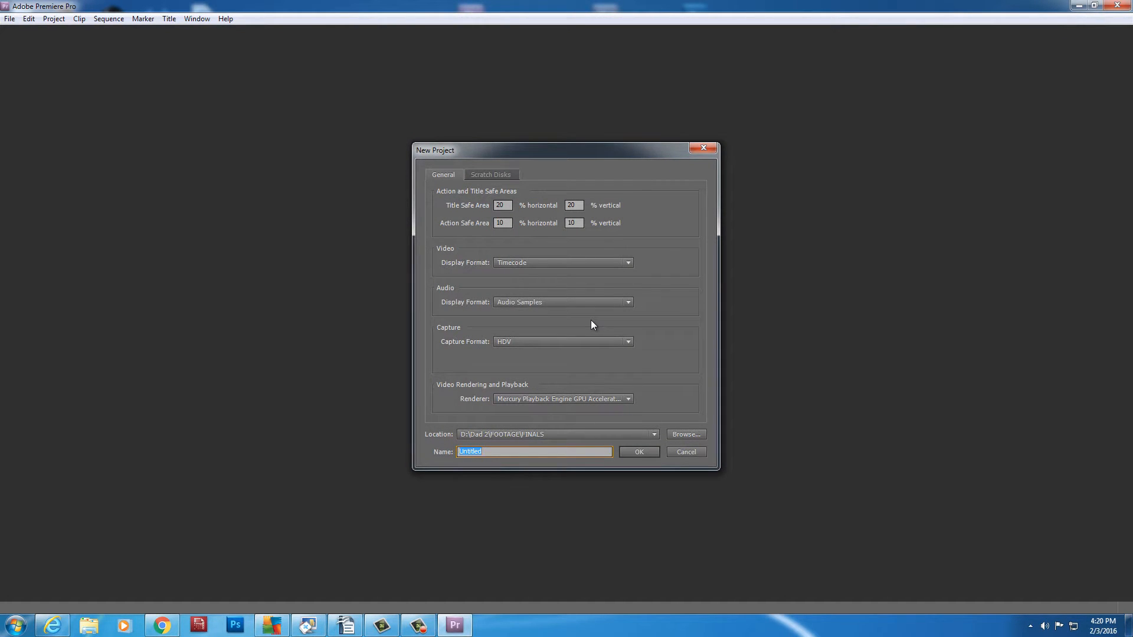
mouse_move(649, 303)
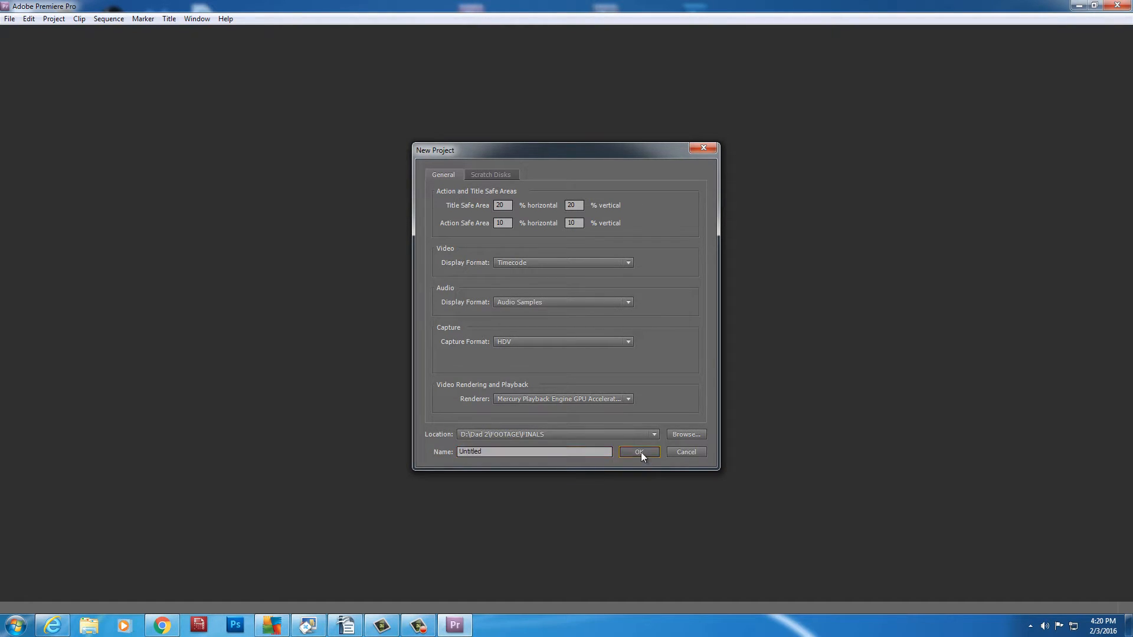
left_click(639, 452)
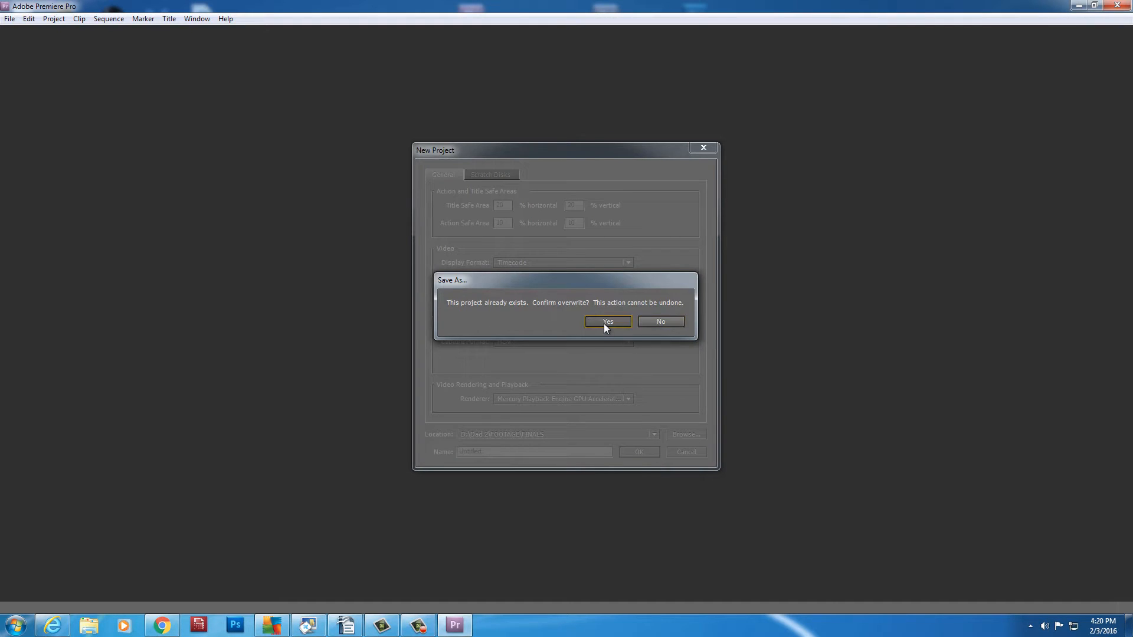
- Overwrite the existing project and create Sequence 01 with the RED R3D 1080p 16x9 23.976 preset
left_click(607, 321)
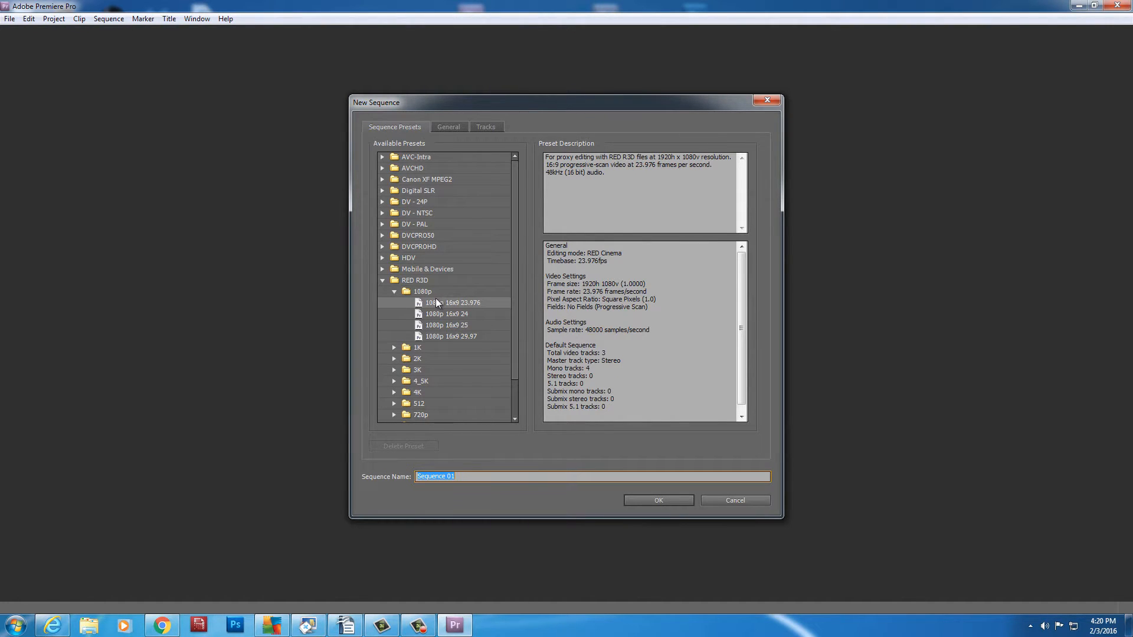
mouse_move(468, 311)
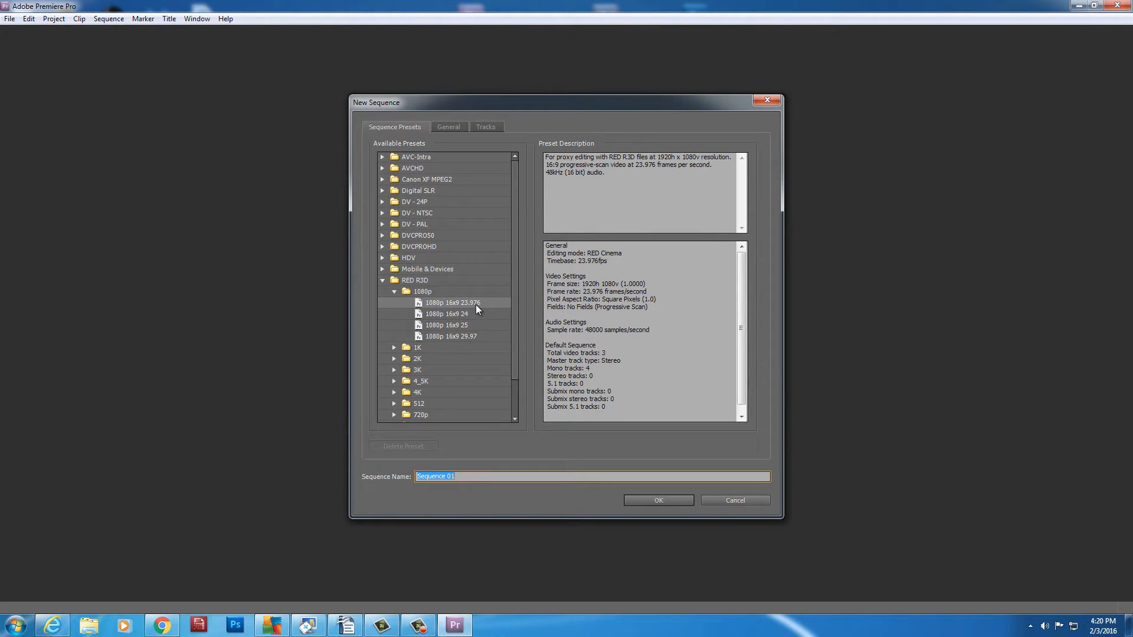
mouse_move(458, 350)
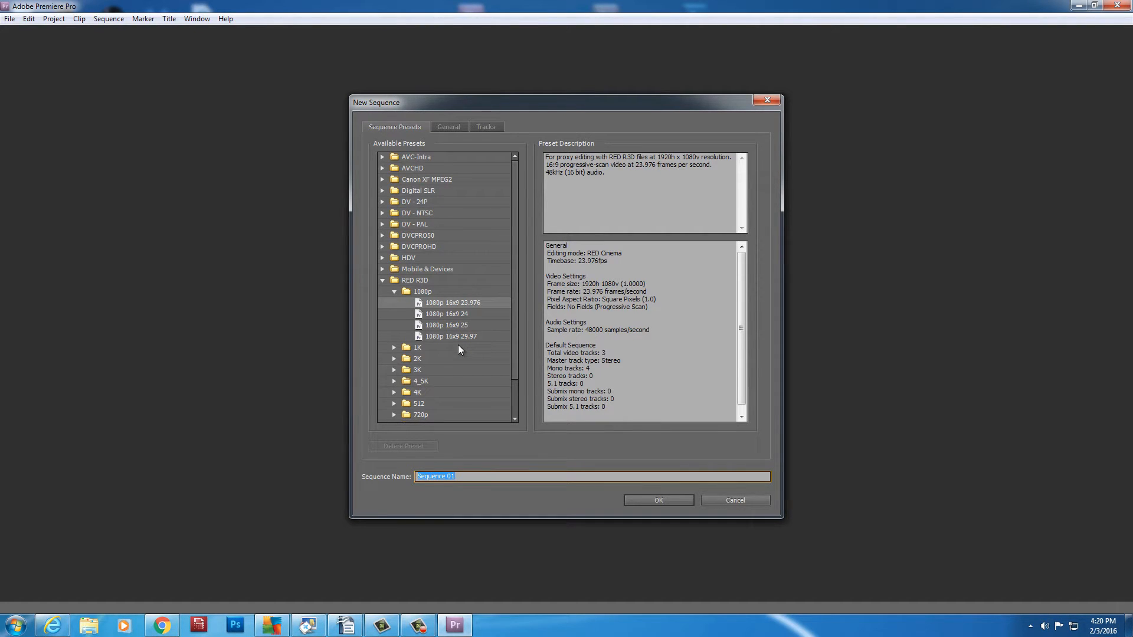
left_click(657, 500)
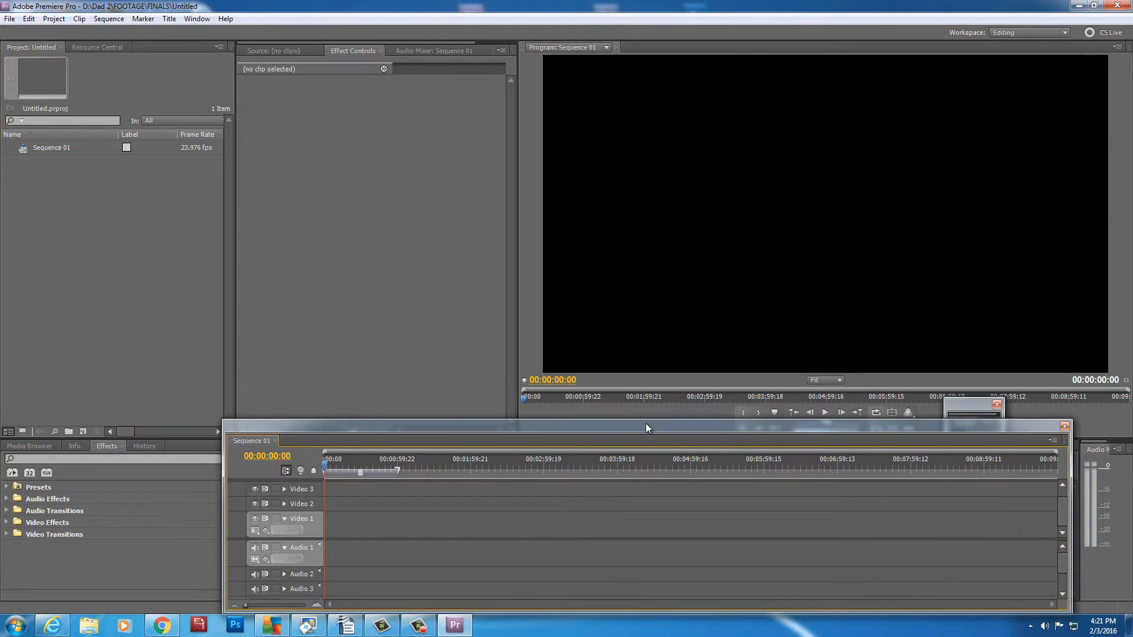
- Import Emmet (5).mov from Favorites > Dropbox > Work > School > Group 3 into the project
left_click(9, 18)
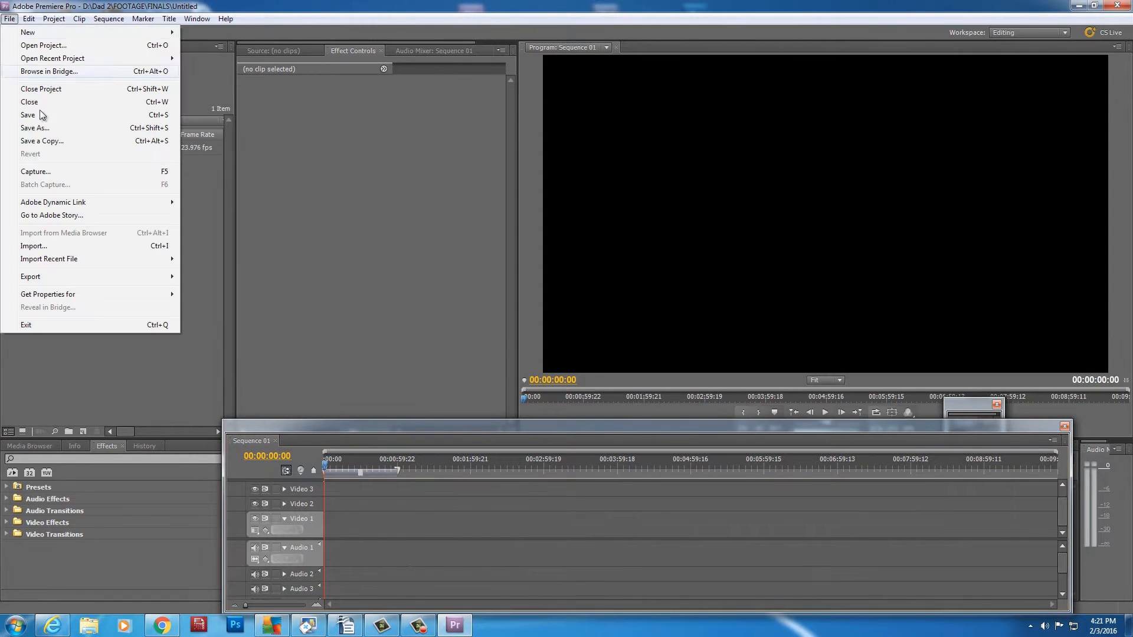
left_click(34, 246)
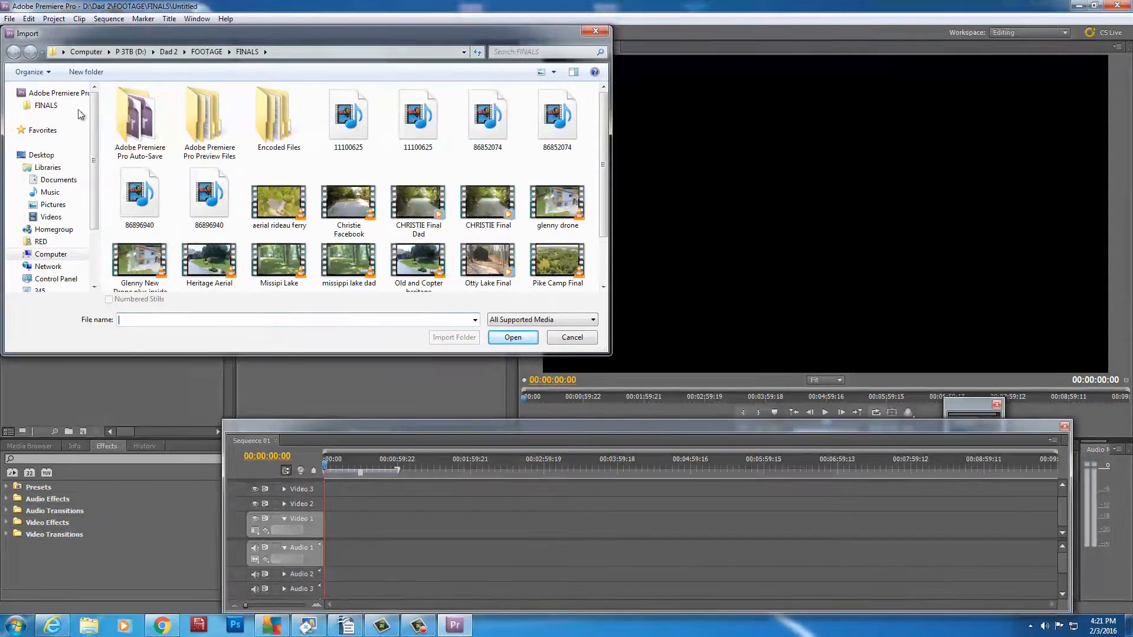
left_click(42, 130)
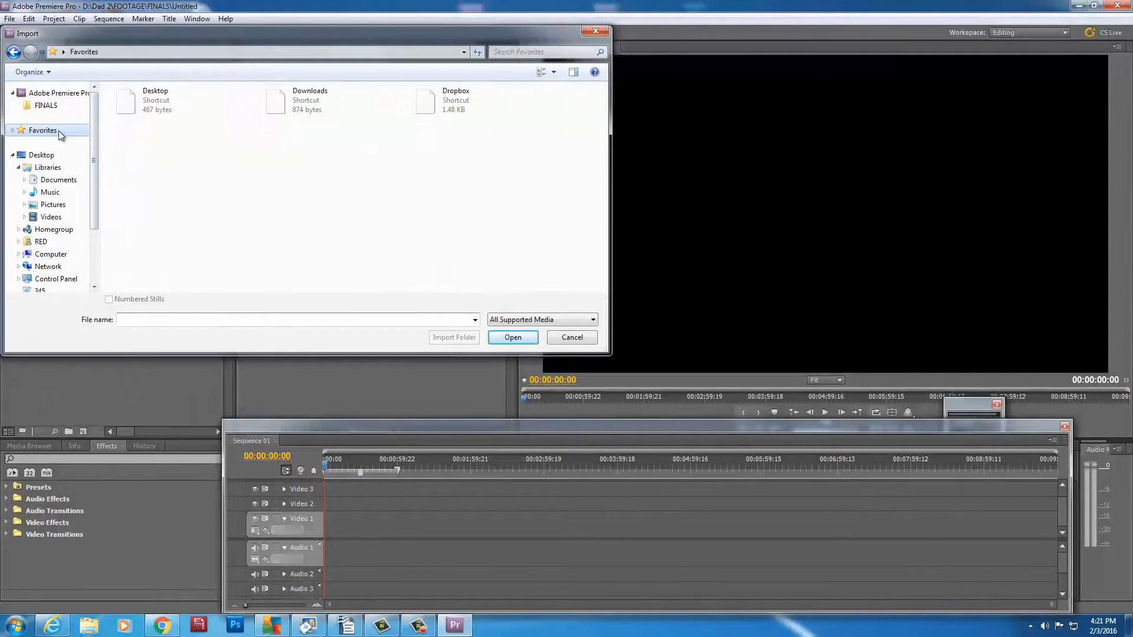
double_click(456, 99)
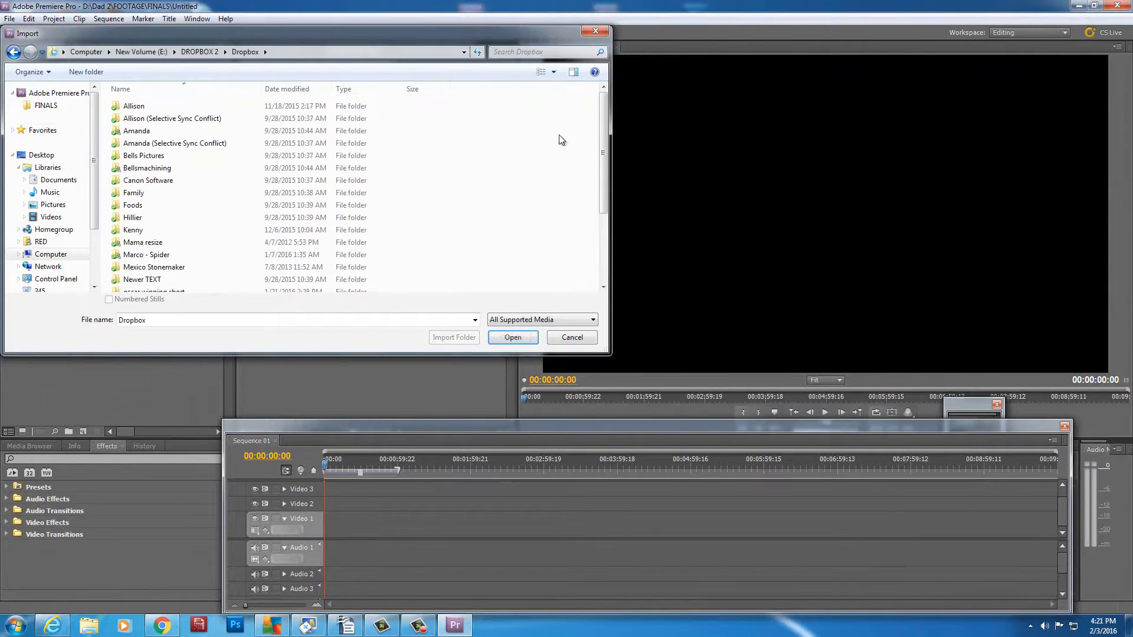
scroll("down", 3)
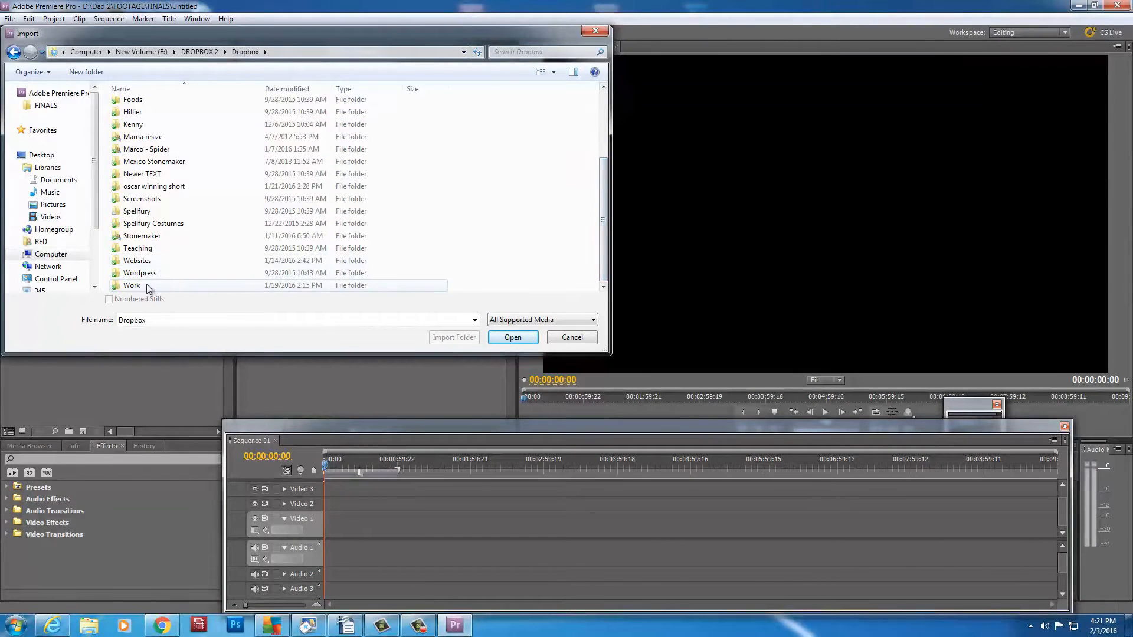
double_click(132, 285)
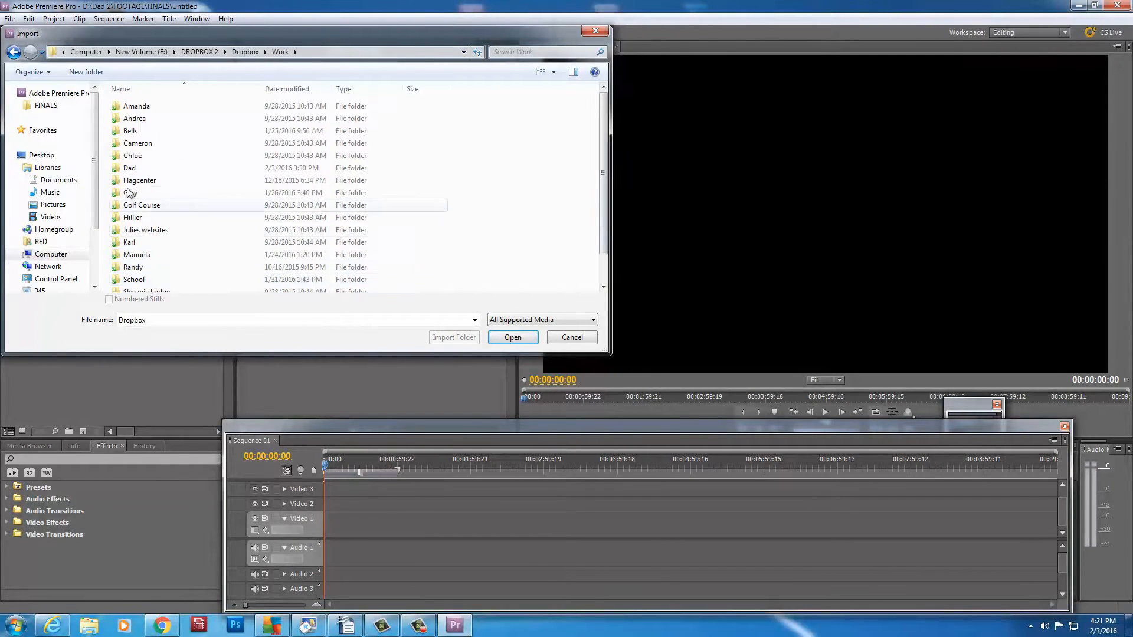
scroll("down", 3)
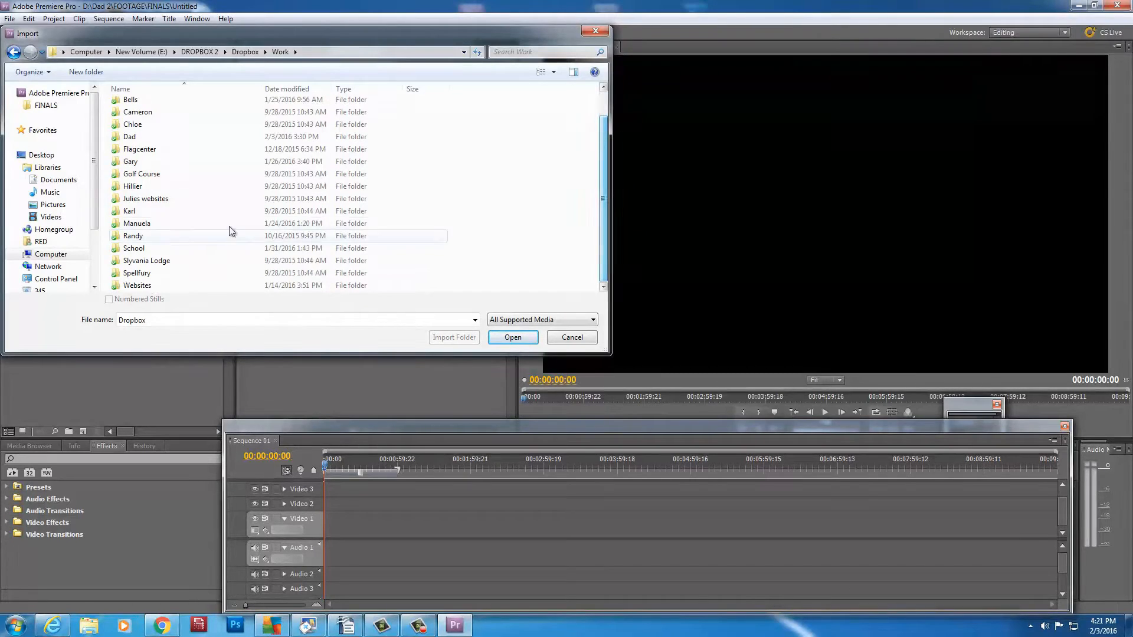
double_click(133, 248)
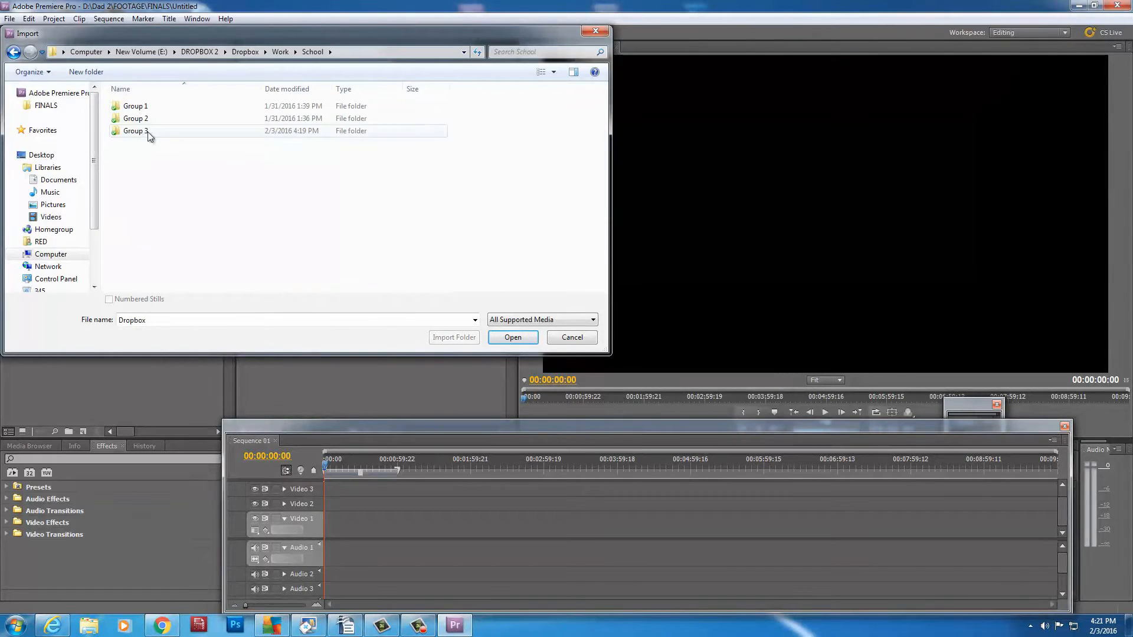
double_click(136, 131)
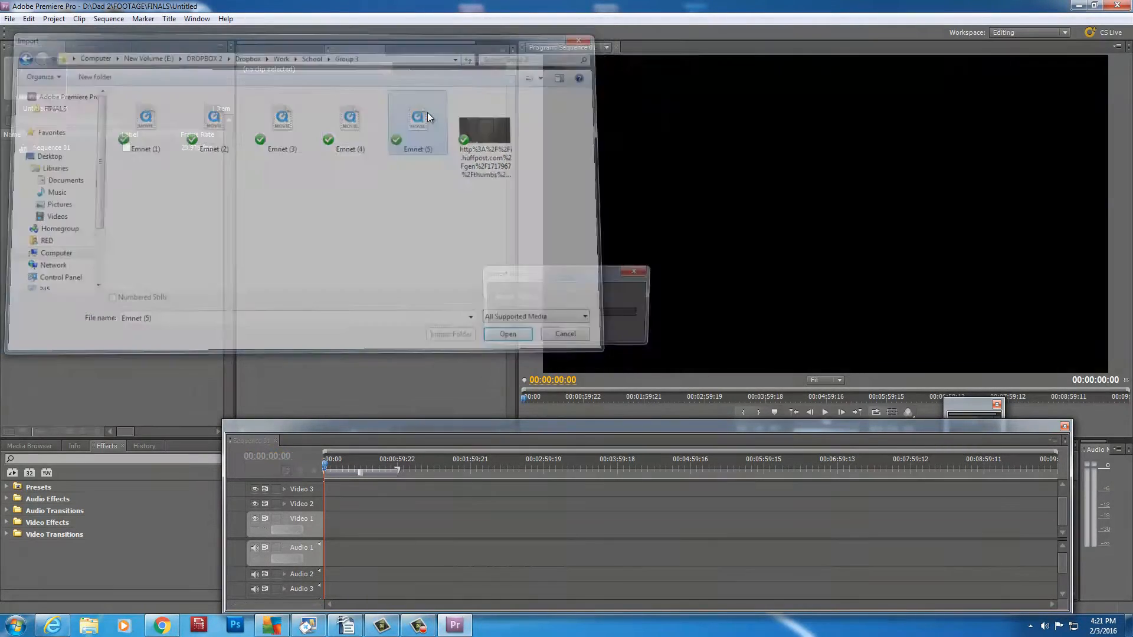
left_click(508, 334)
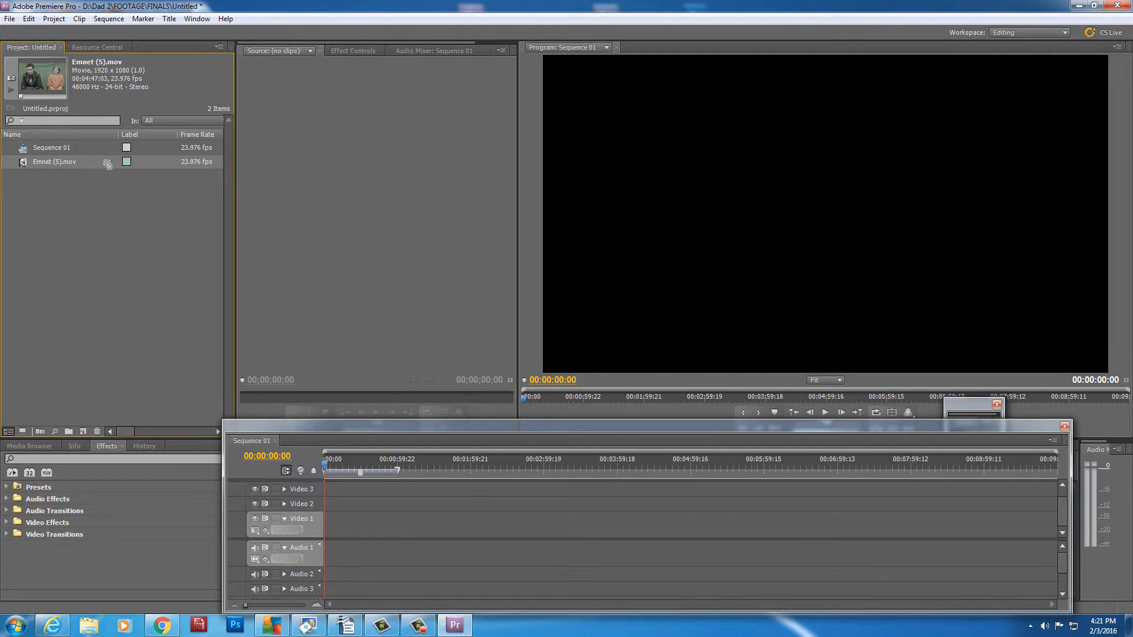
- Load Emmet (5).mov into the Source Monitor to preview the green-screen interview
double_click(54, 161)
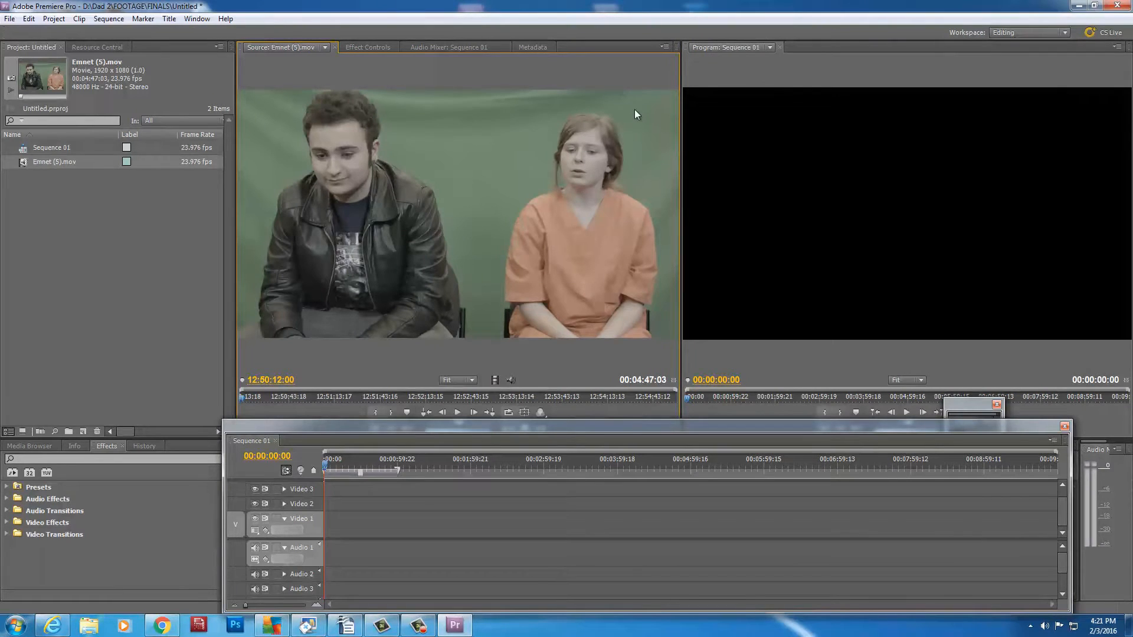
mouse_move(640, 120)
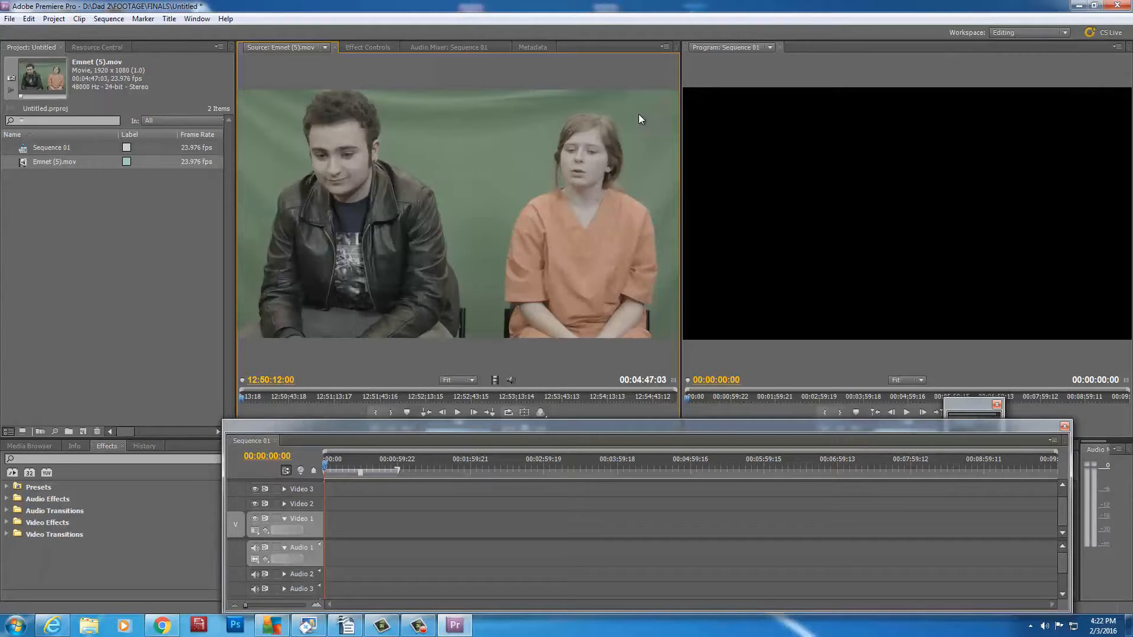
mouse_move(684, 181)
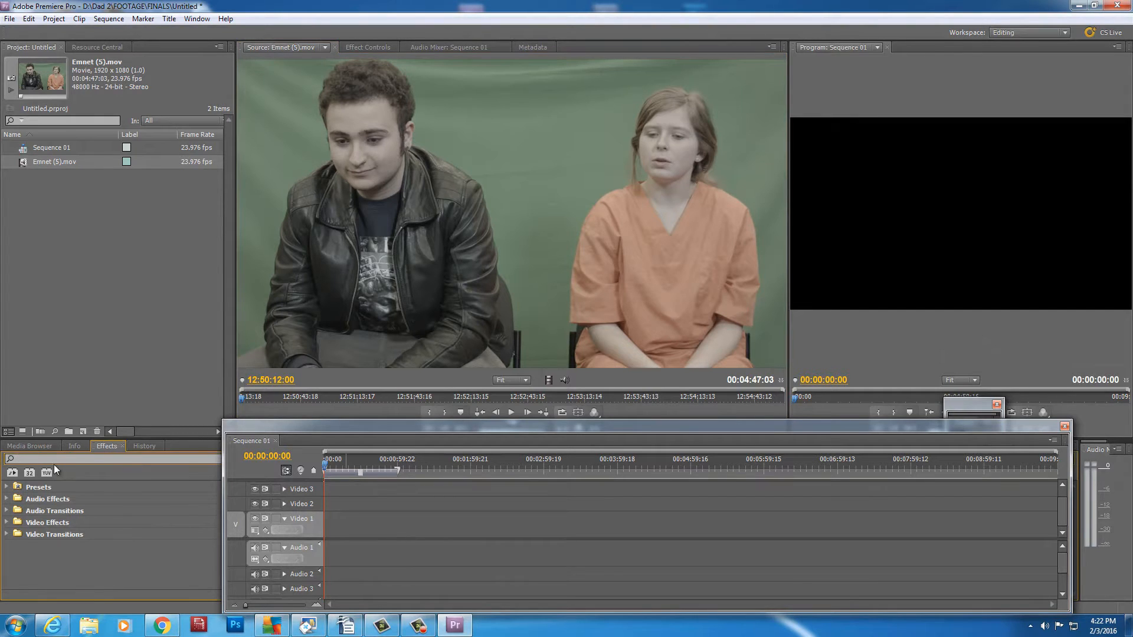
- Apply Fast Color Corrector to the clip on Video 1 and raise Saturation to 170
type("fast")
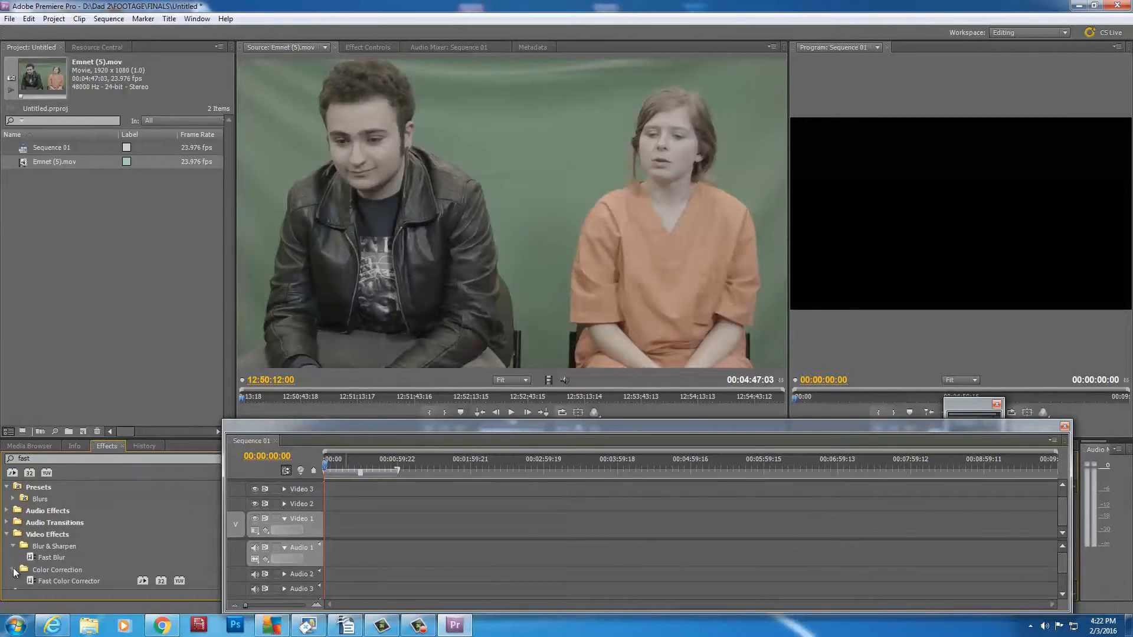
mouse_move(392, 336)
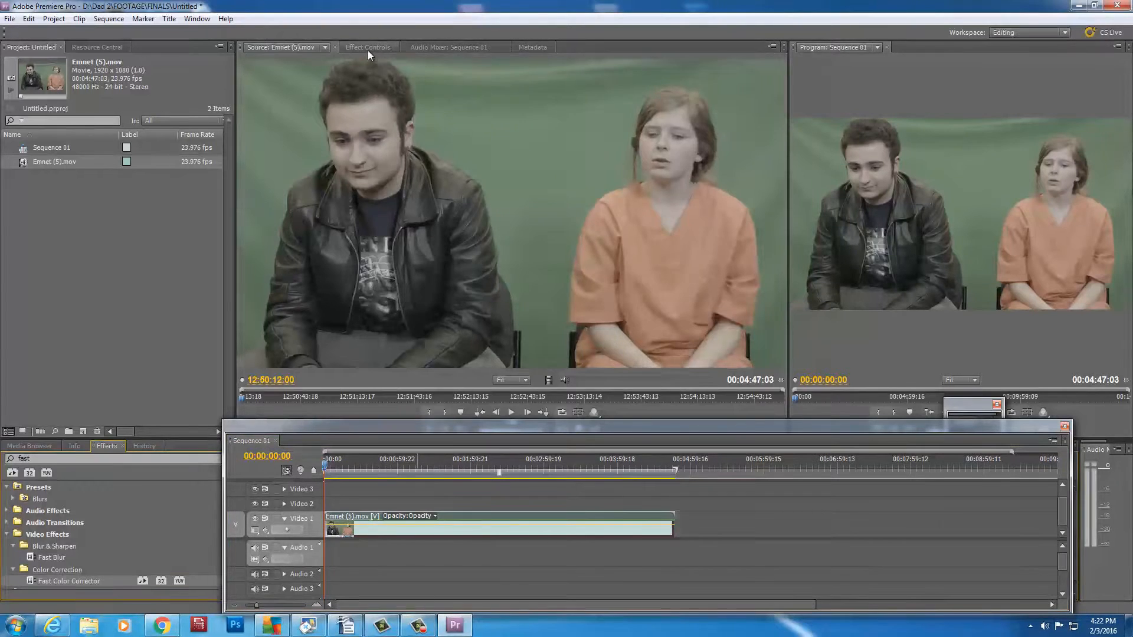
left_click(368, 47)
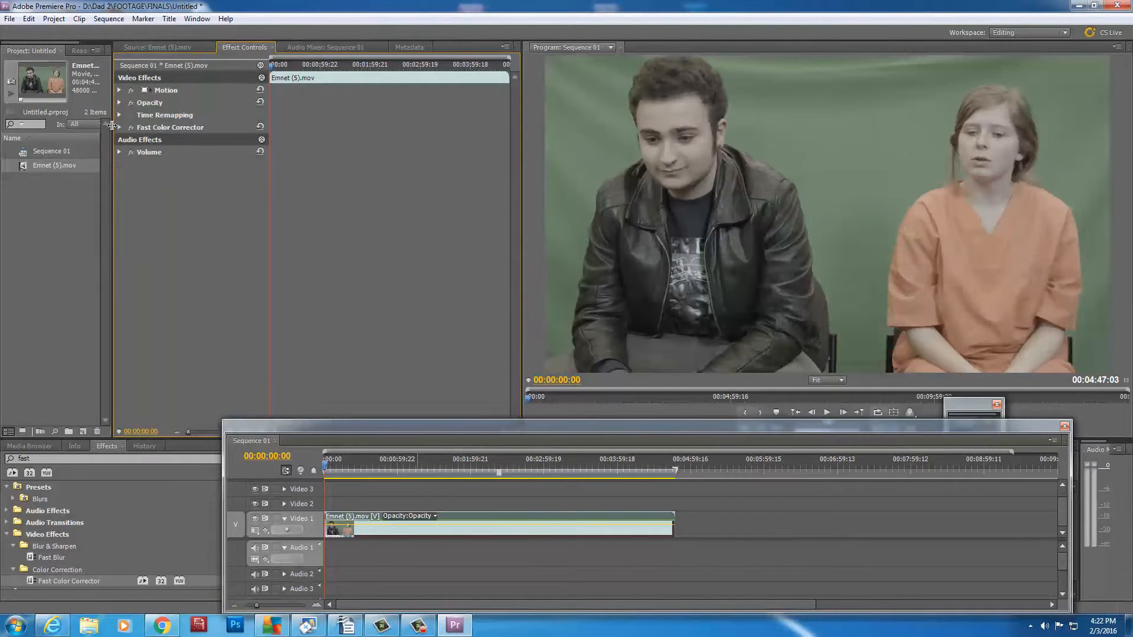
left_click(120, 128)
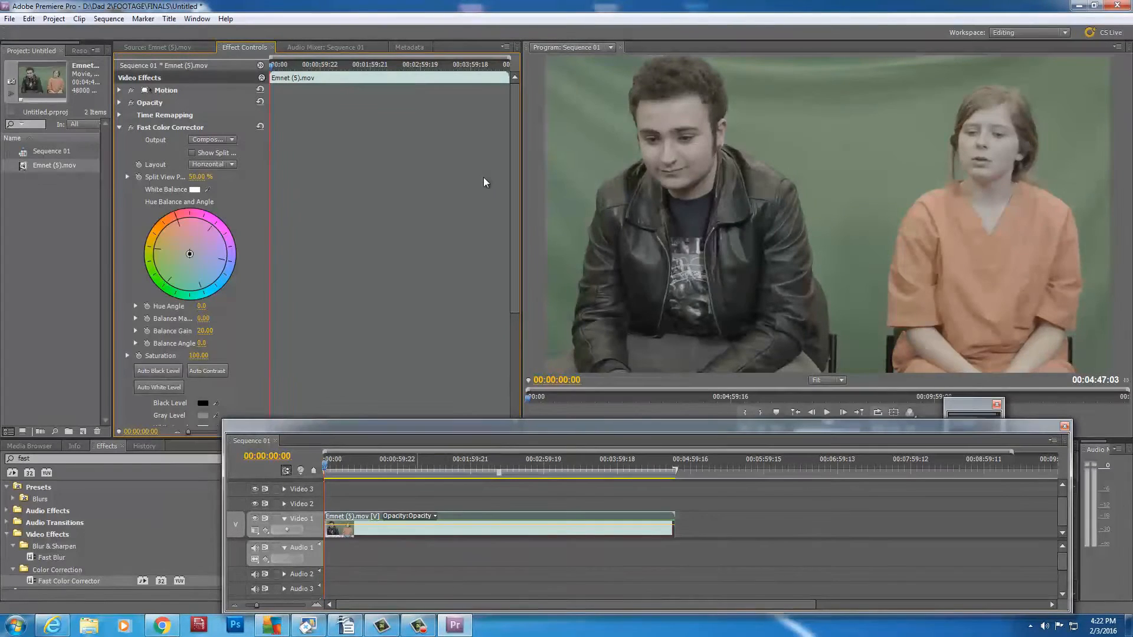
scroll("down", 3)
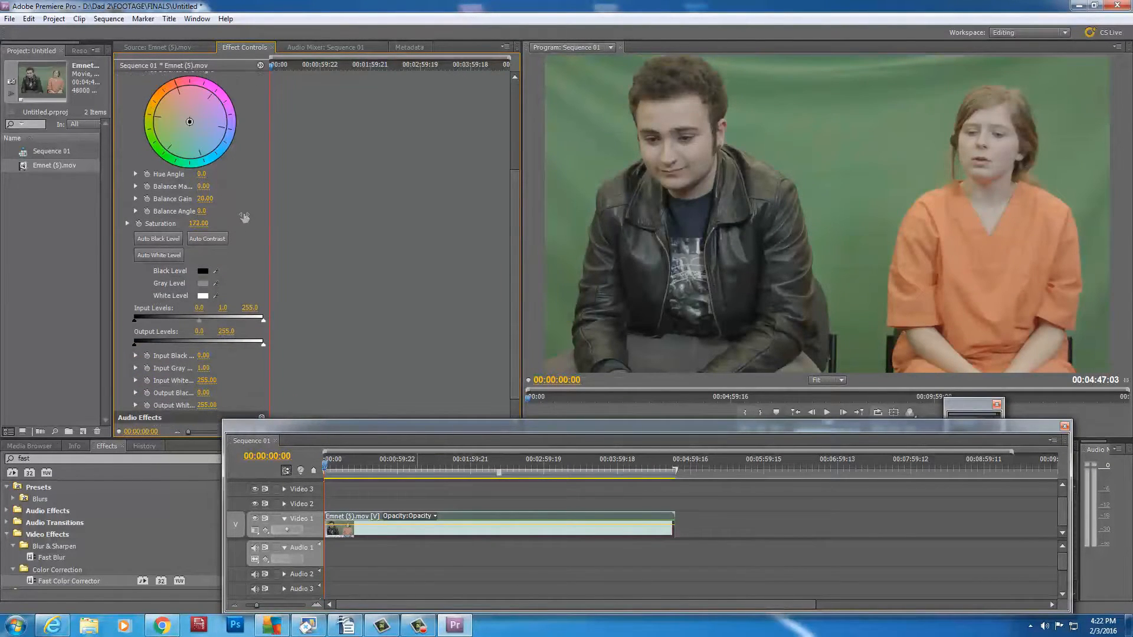
left_click_drag(198, 223, 197, 223)
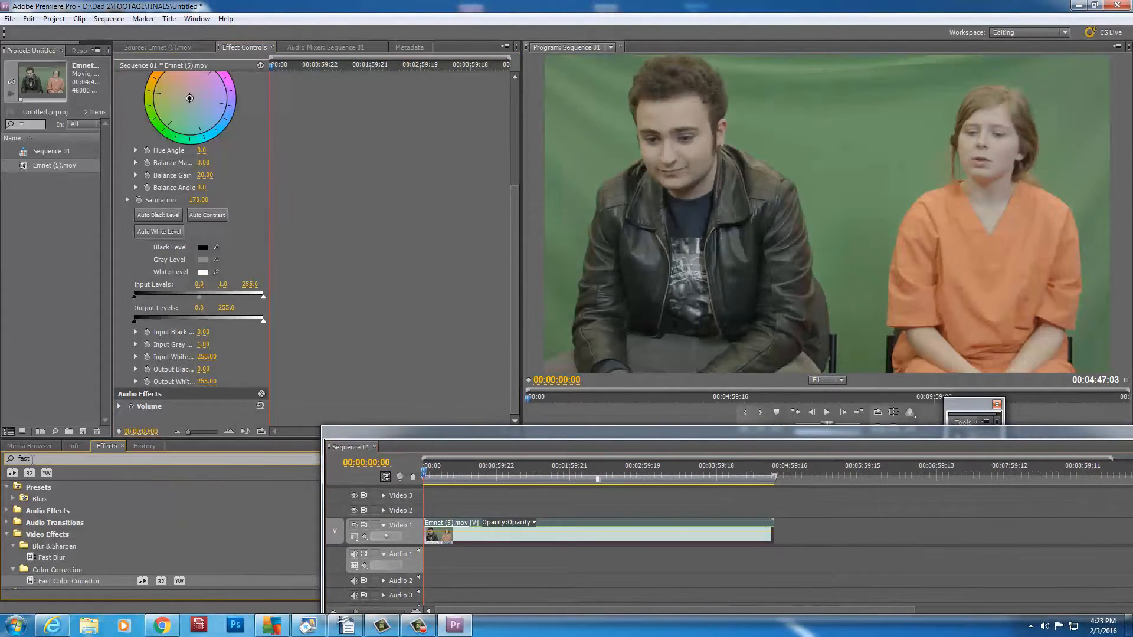
- Add a Sharpen effect at amount 40 and set the Program monitor zoom to Fit
type("sharpen")
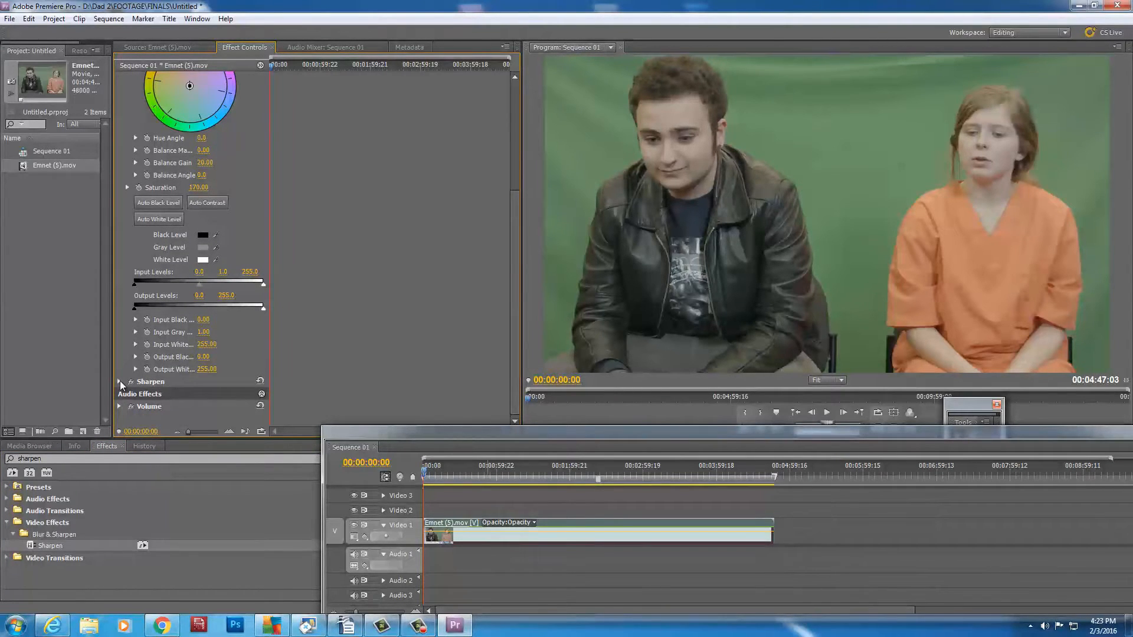
left_click(838, 380)
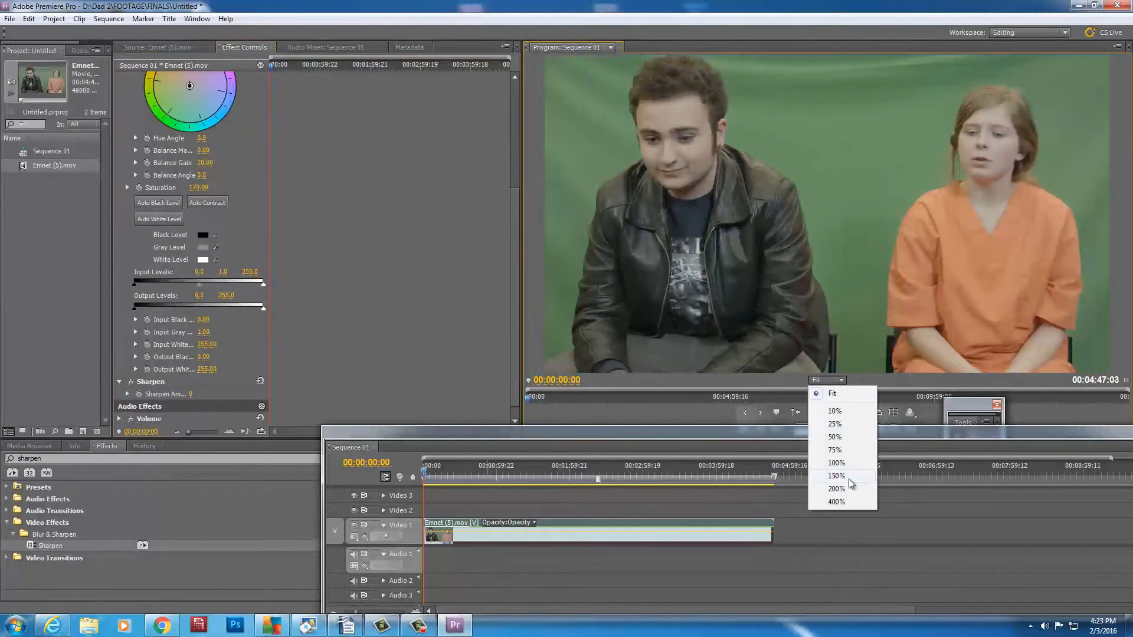
left_click(836, 488)
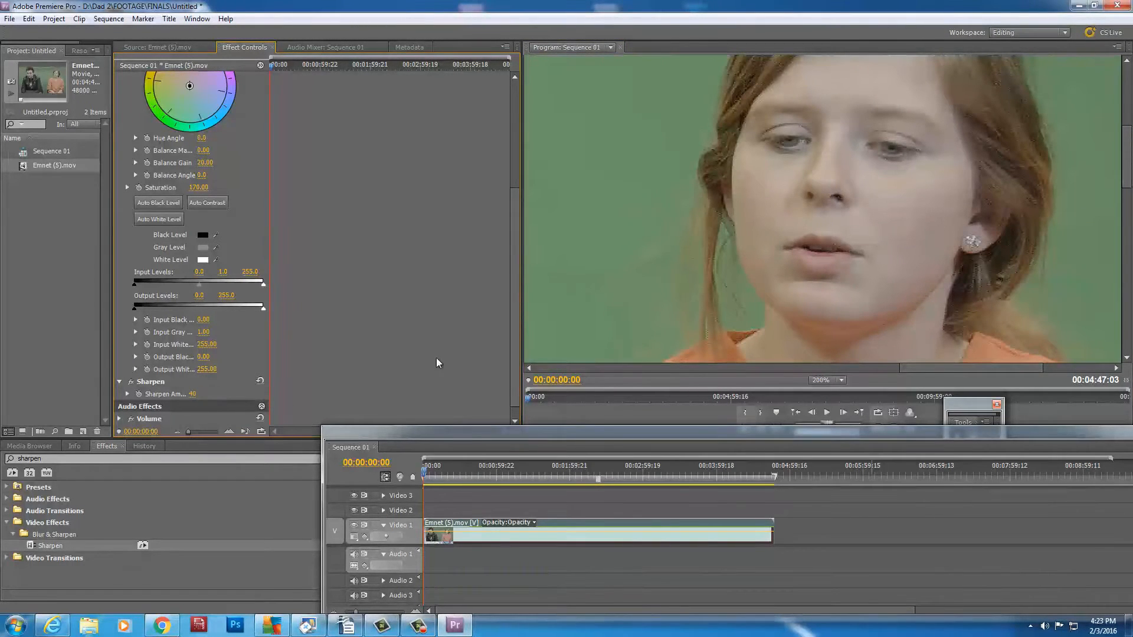
mouse_move(882, 371)
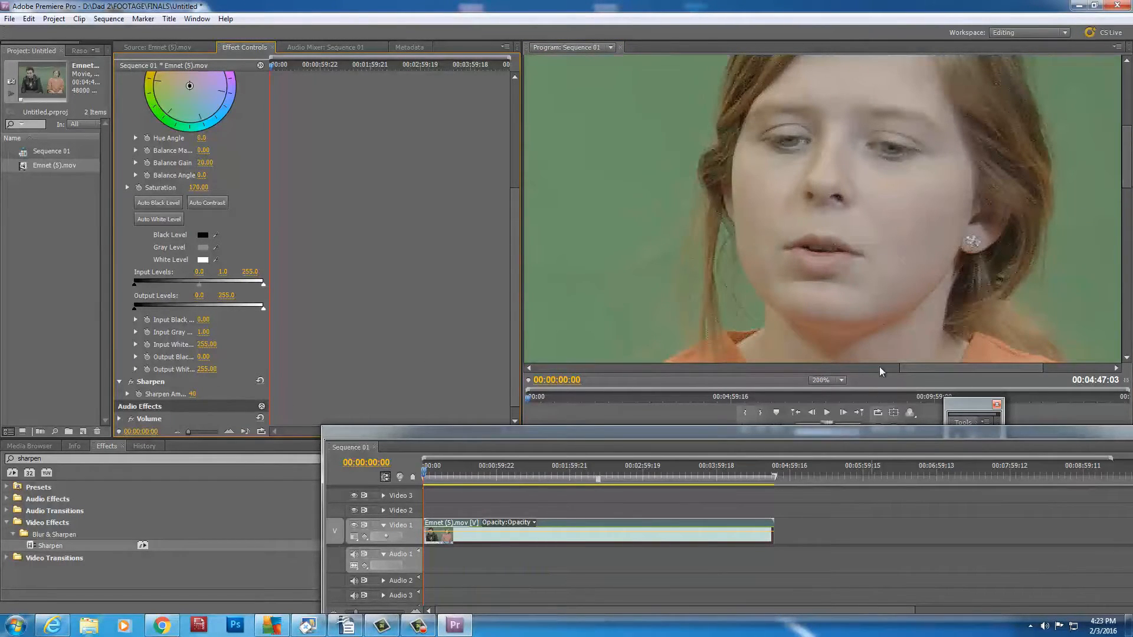
left_click(826, 380)
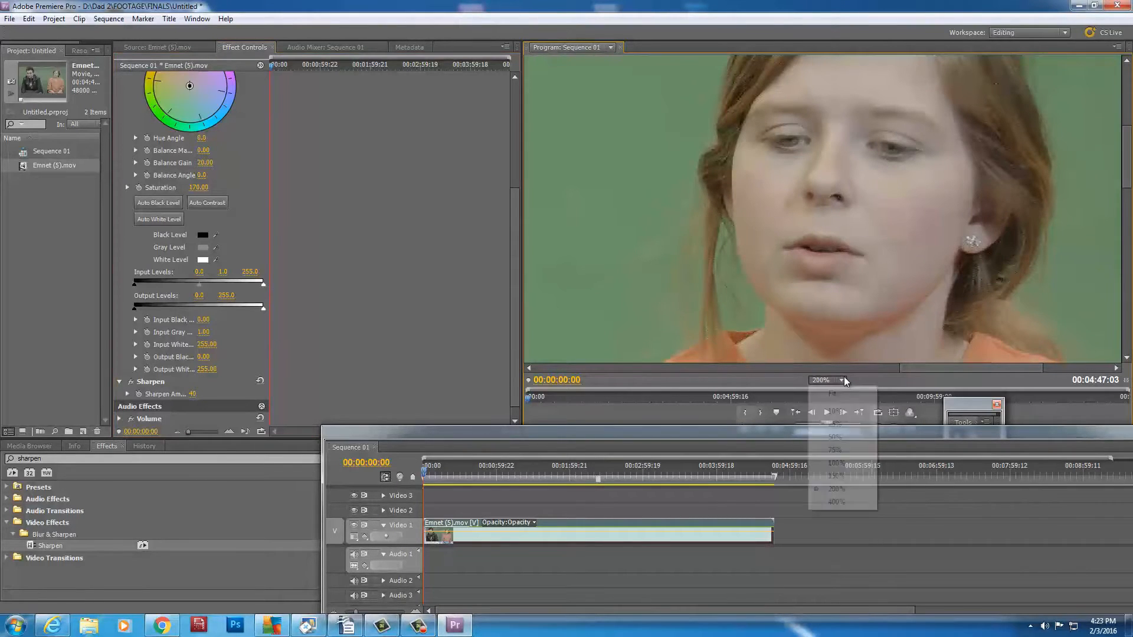
left_click(832, 394)
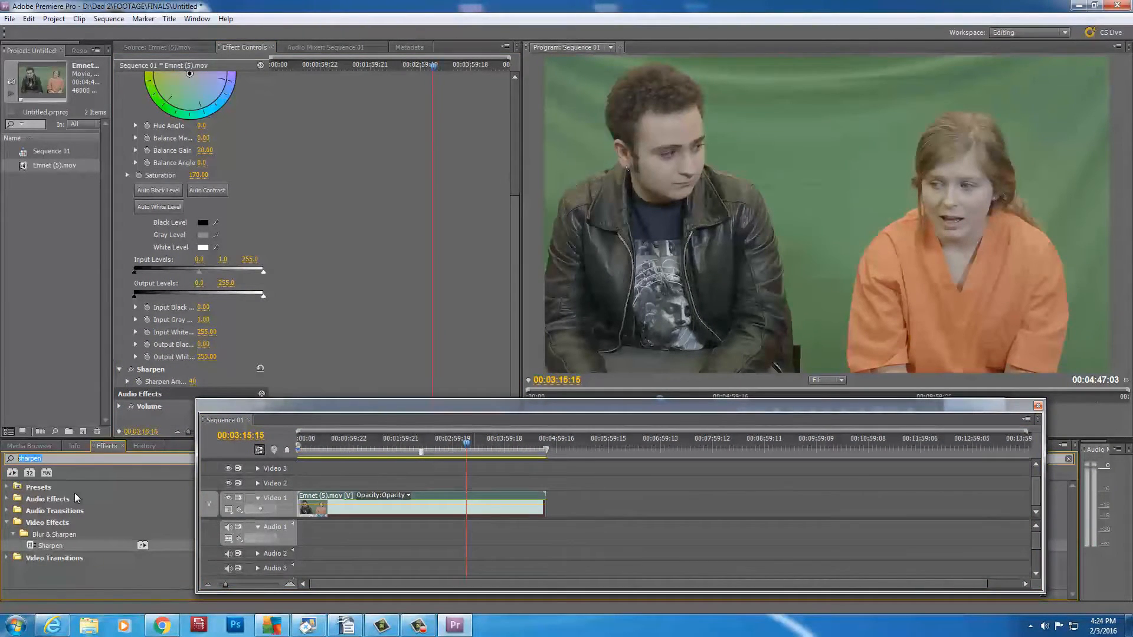
- Apply Ultra Key to the interview clip and reveal its settings in Effect Controls
type("u")
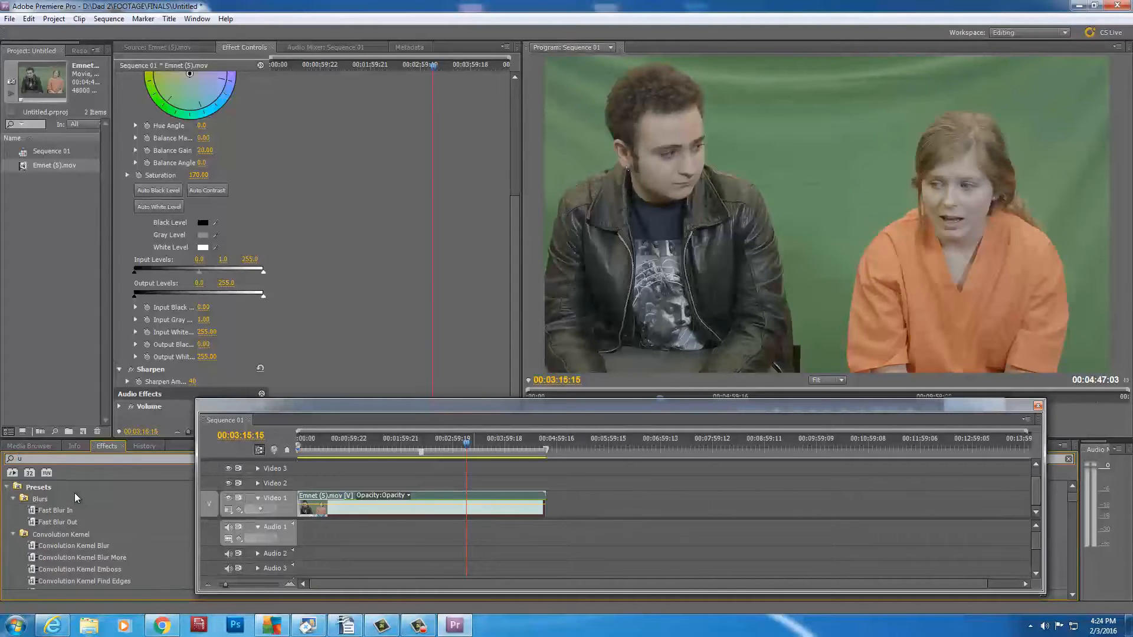
type("ultra")
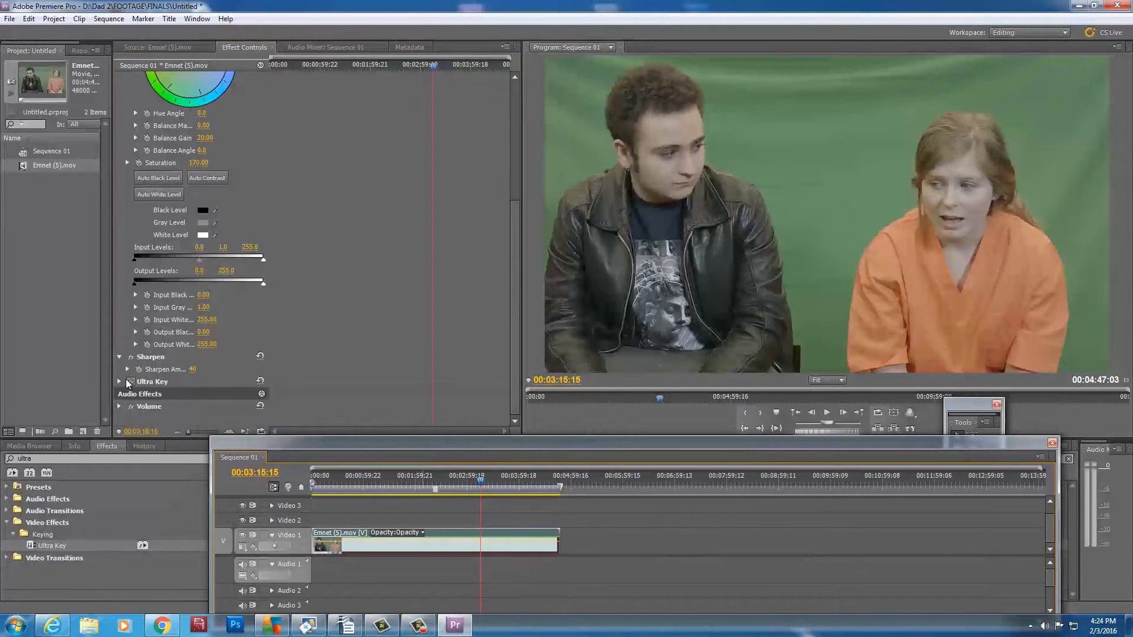
left_click(119, 381)
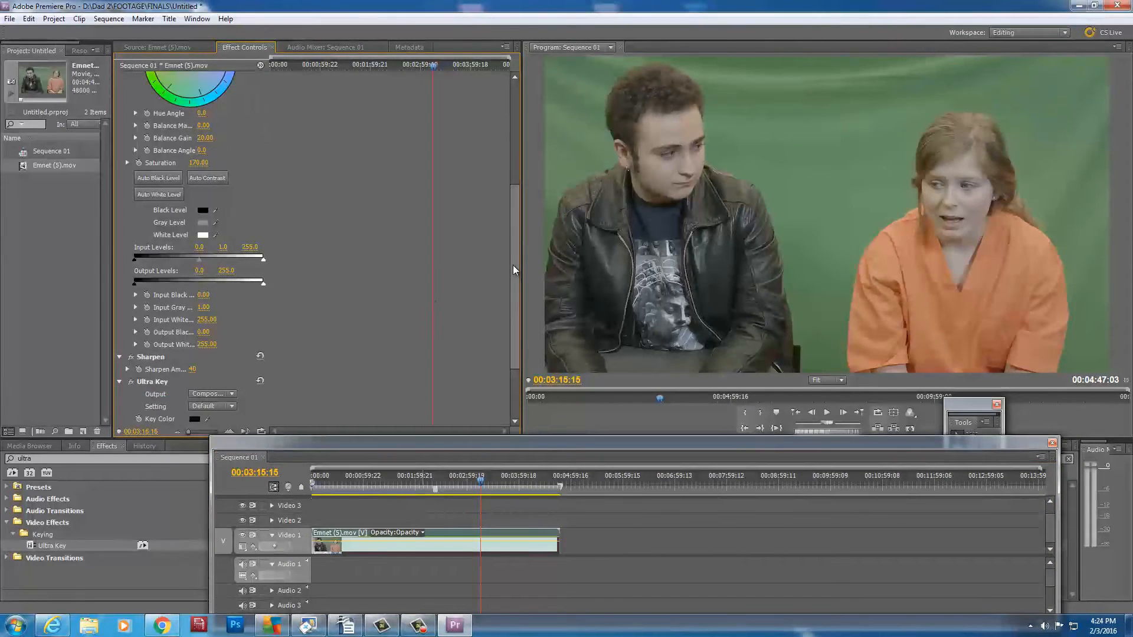
scroll("down", 3)
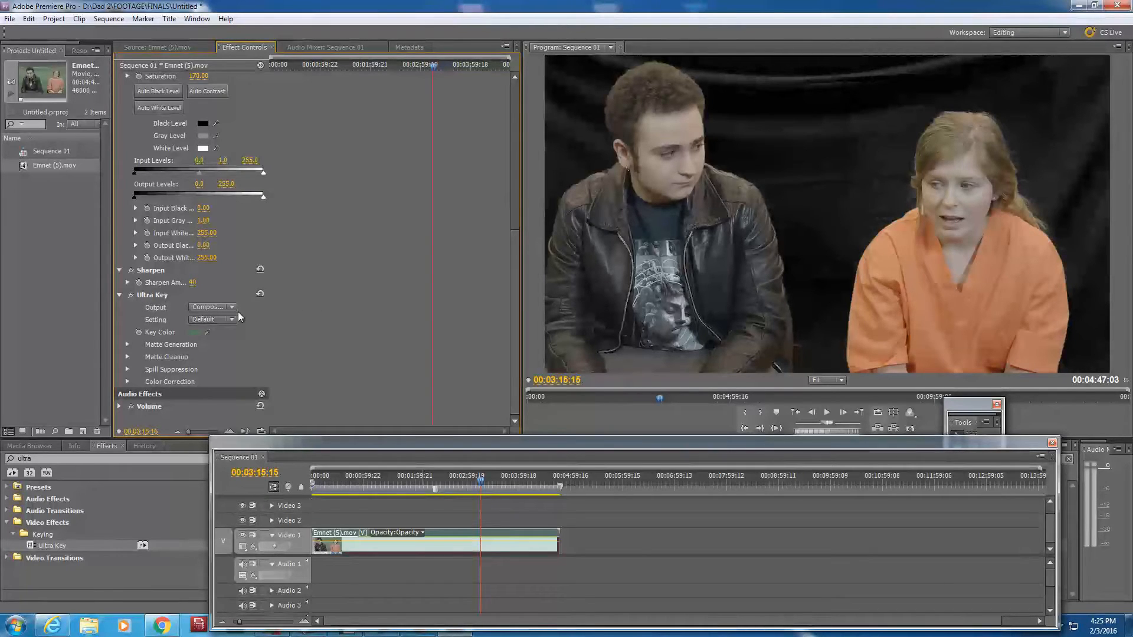
mouse_move(402, 446)
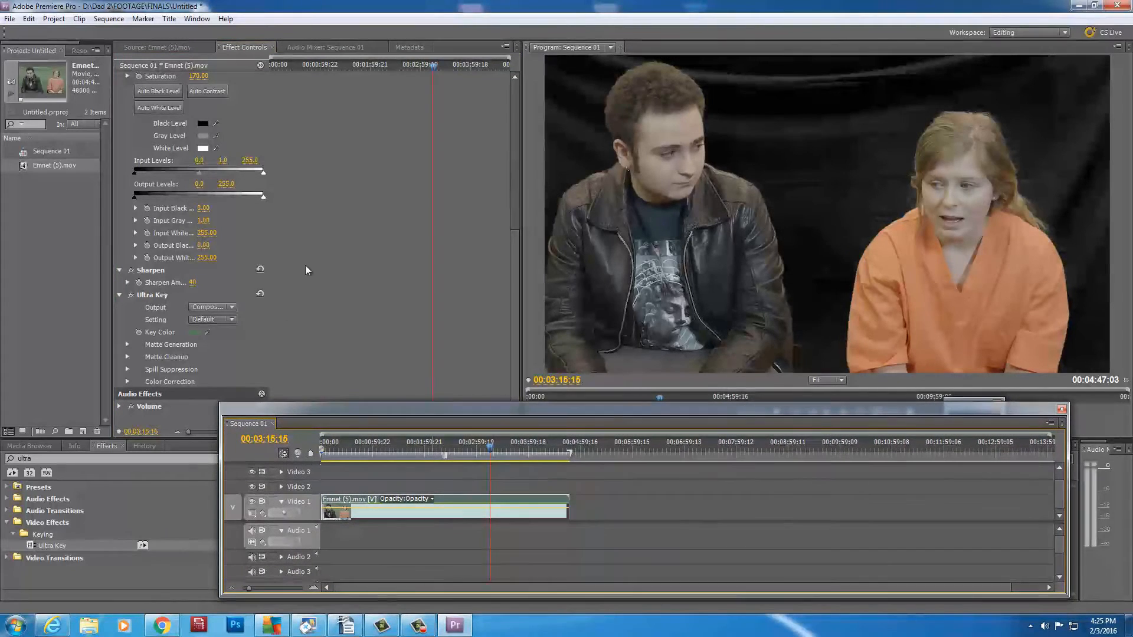
- Create a new Color Matte with default video settings and a chosen color
left_click(9, 18)
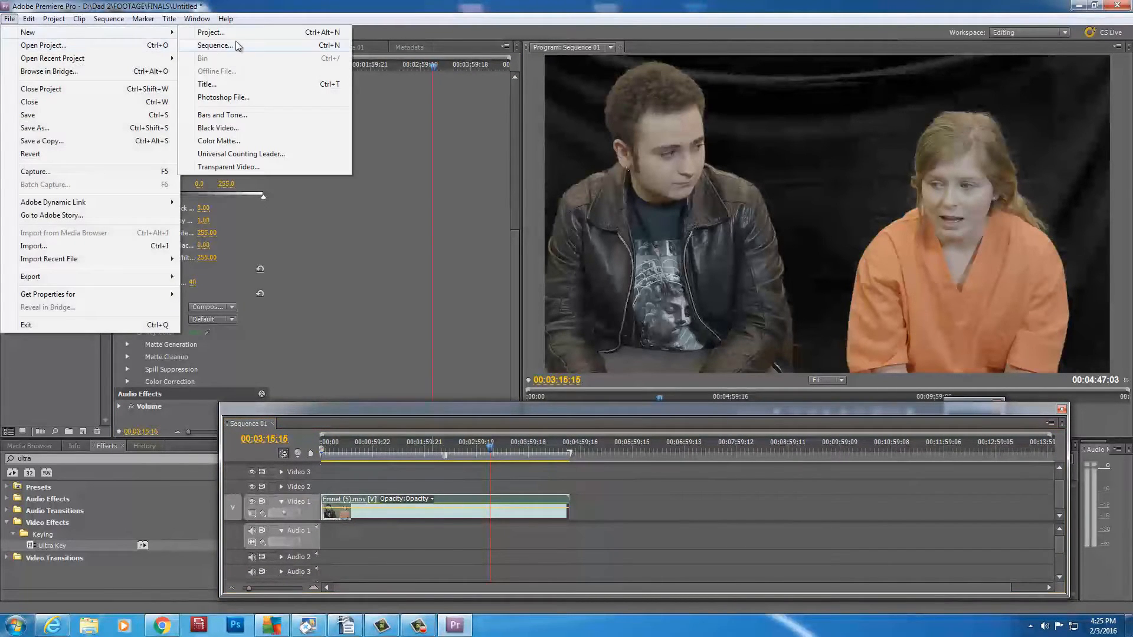
left_click(220, 141)
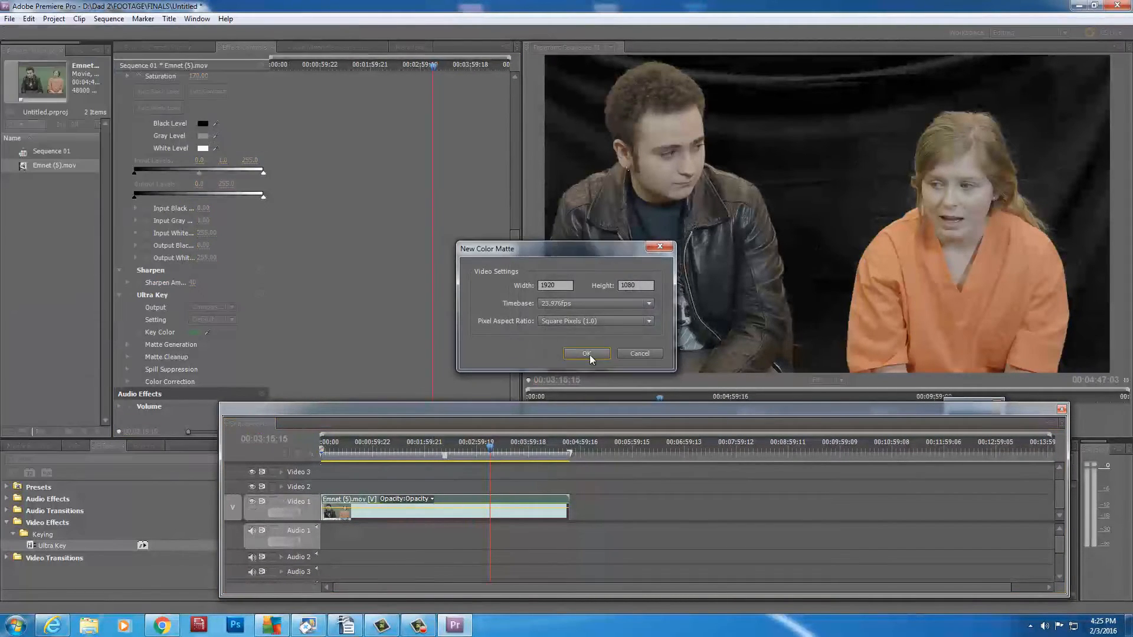
left_click(586, 353)
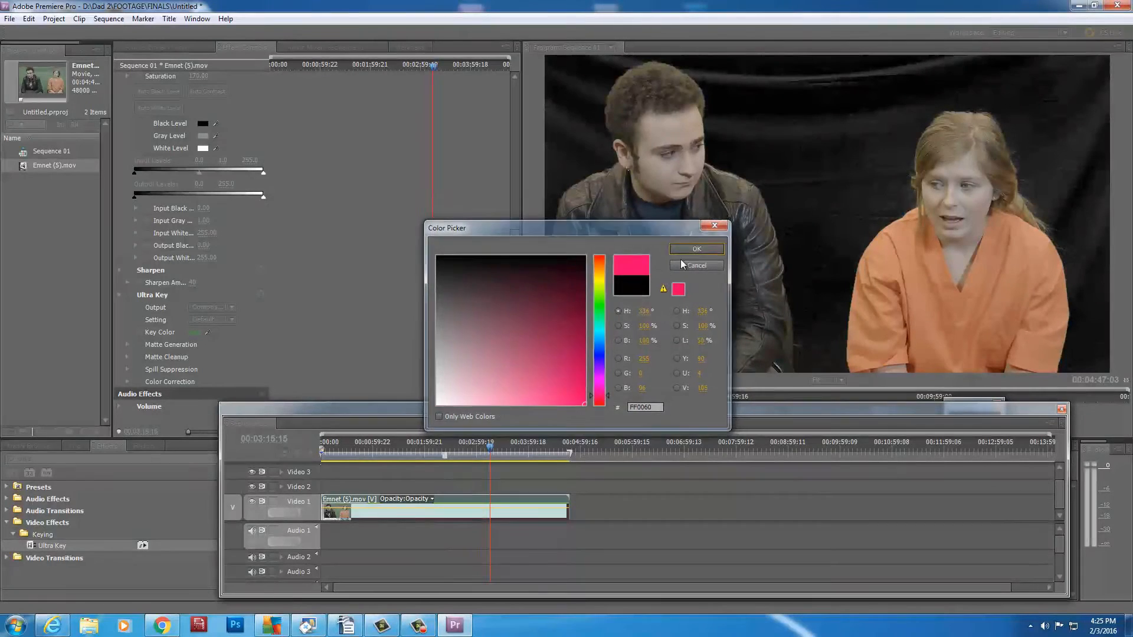
left_click(697, 249)
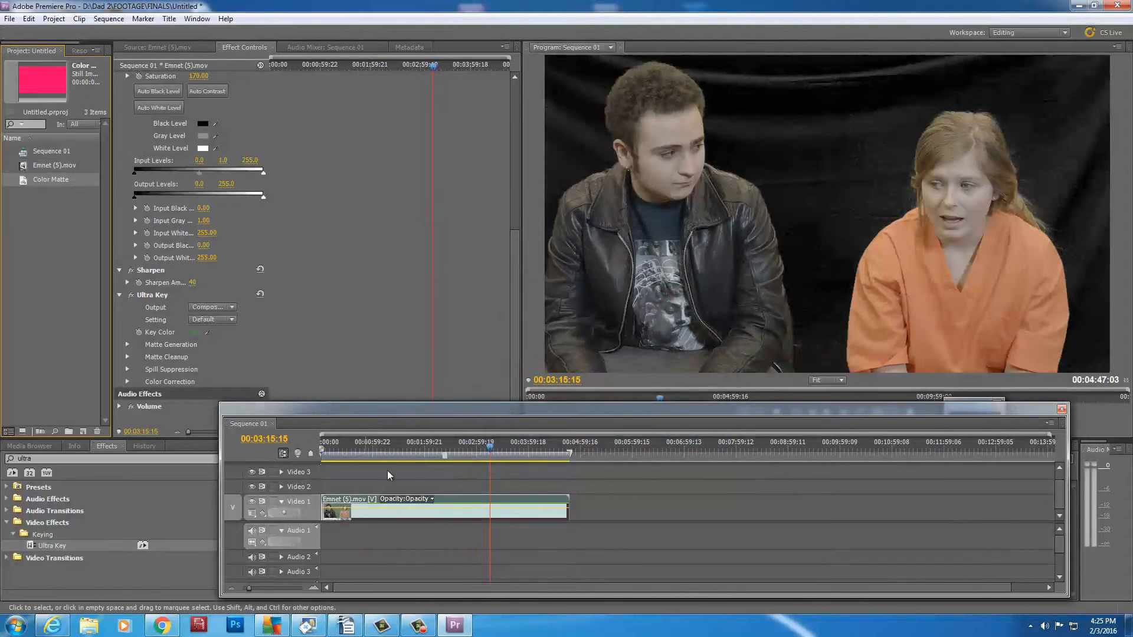
- Move the interview to Video 2, place the matte on Video 1 and change its color to white
left_click_drag(445, 510, 445, 487)
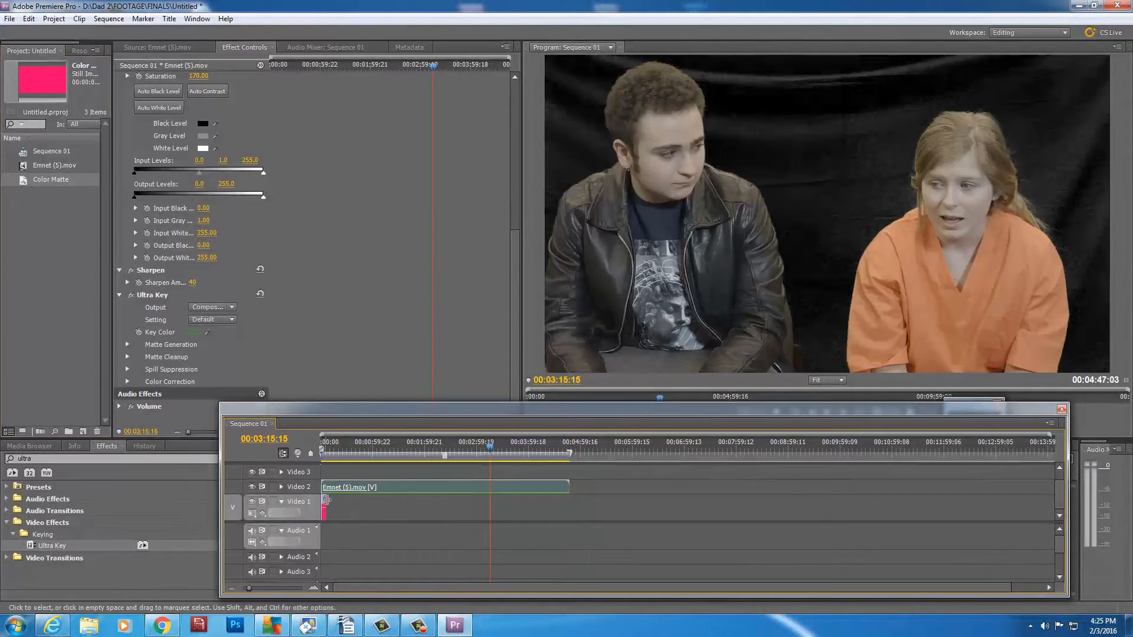
left_click(337, 511)
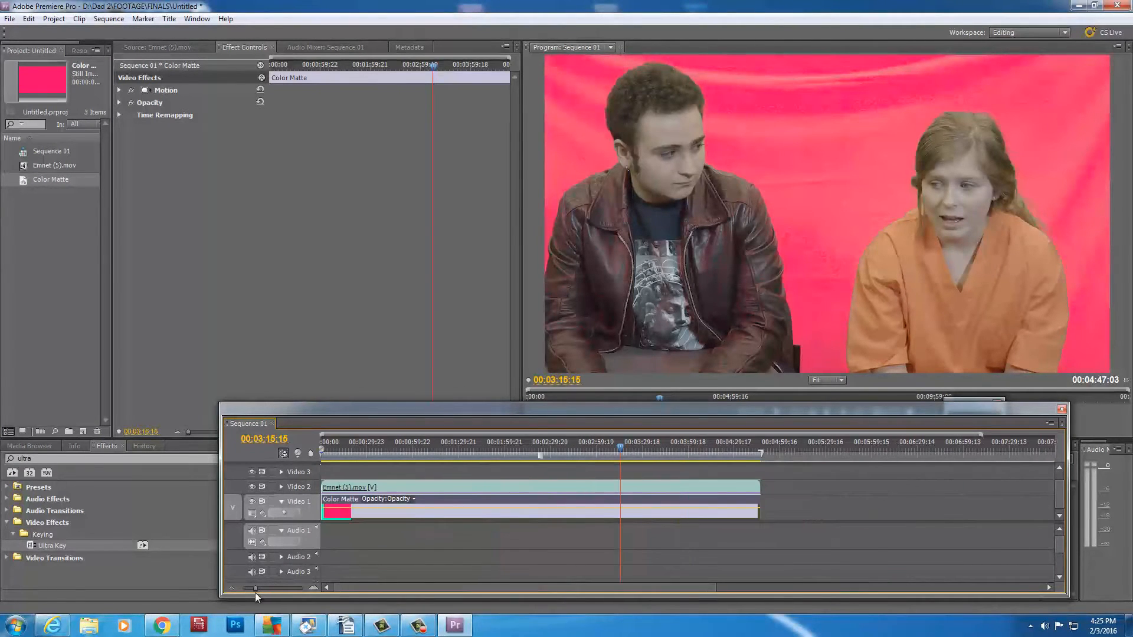
mouse_move(585, 511)
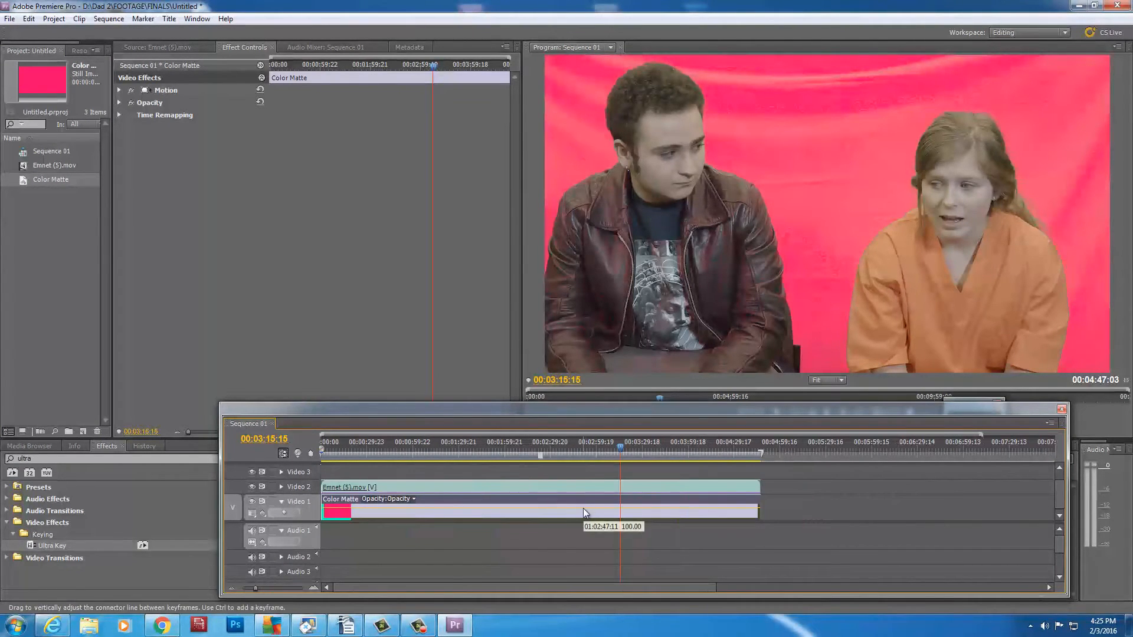
left_click(336, 511)
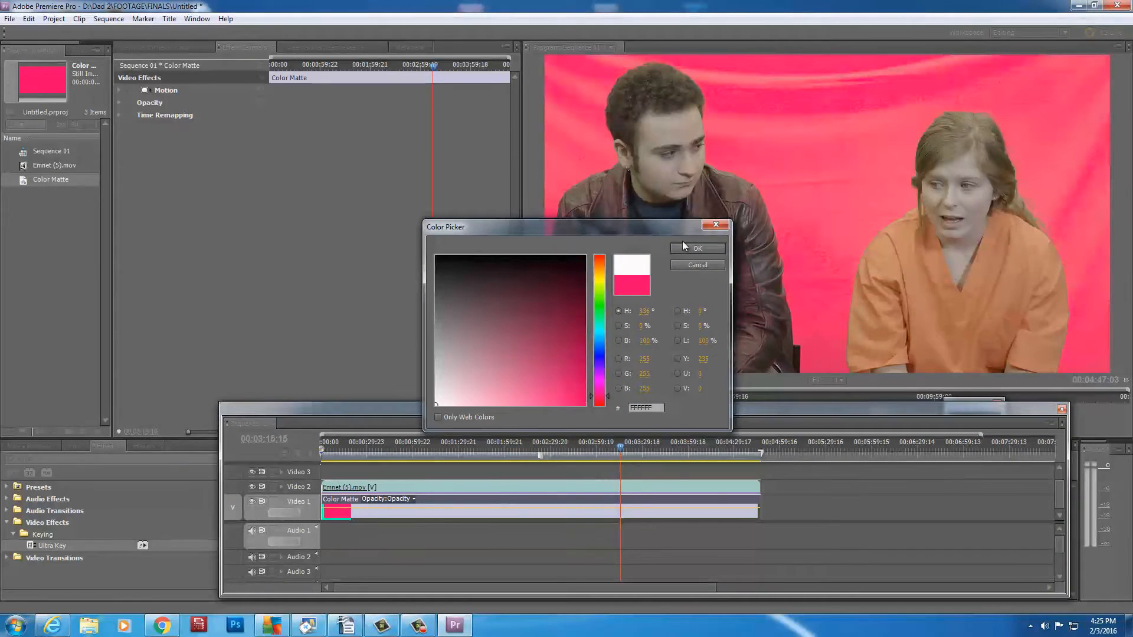
left_click(696, 247)
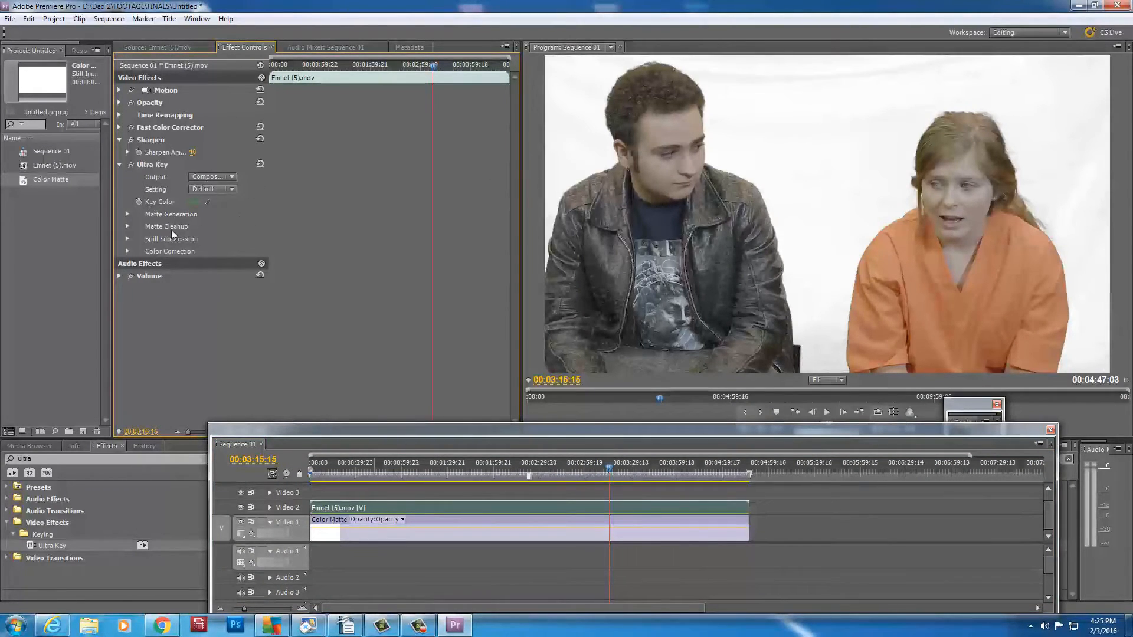
- Expand Matte Generation, try the Aggressive and Relaxed presets, then return to Default
left_click(128, 214)
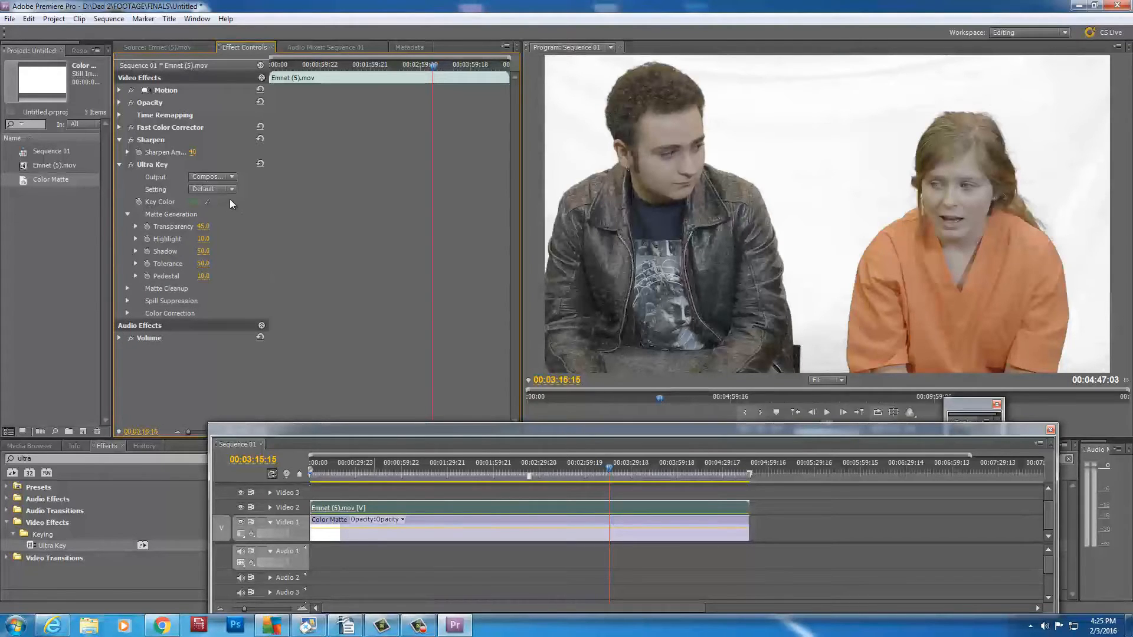
left_click(211, 189)
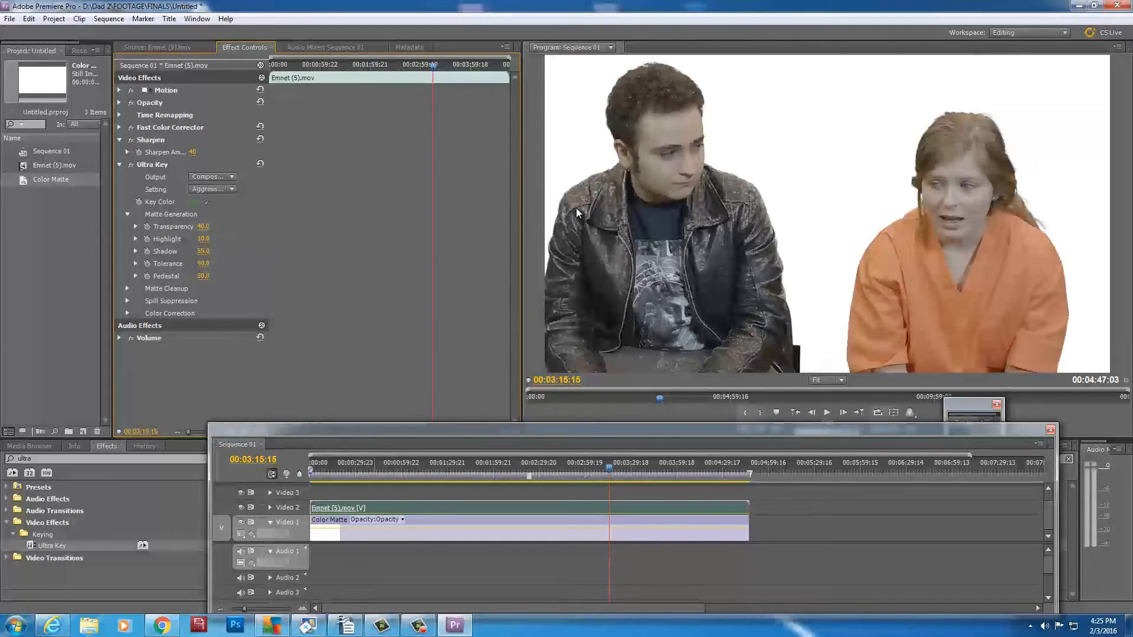
left_click(212, 189)
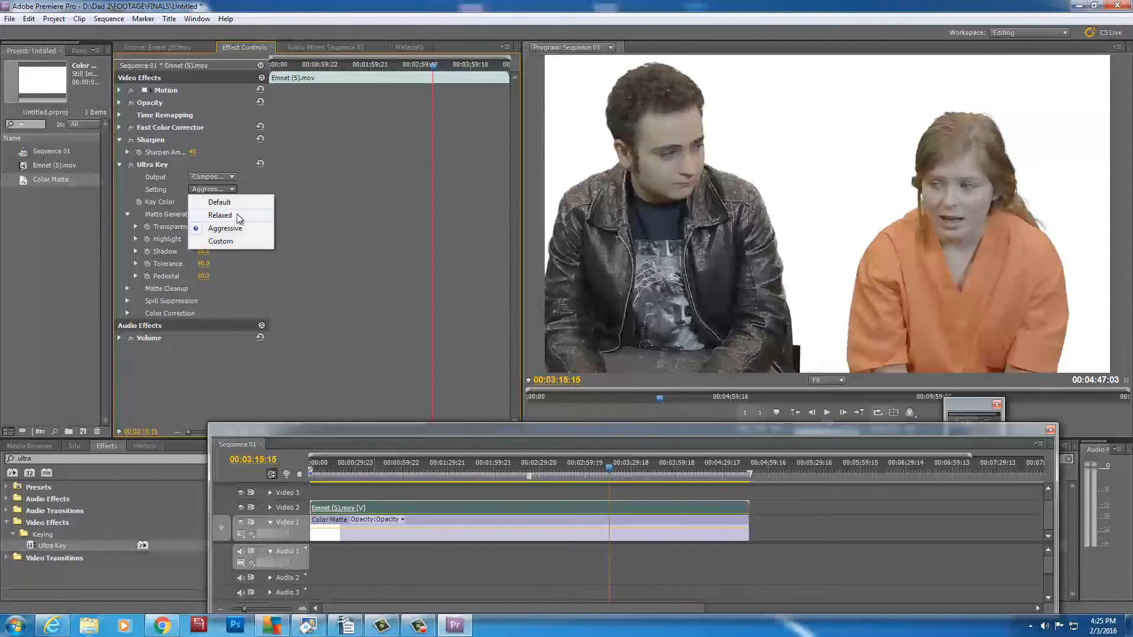
left_click(220, 215)
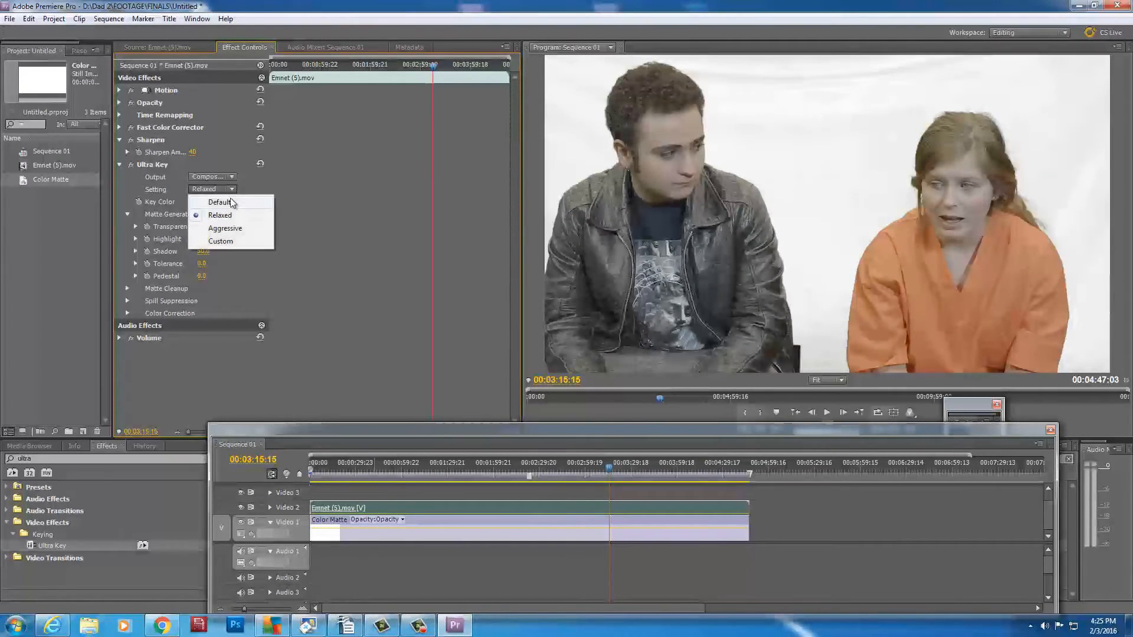
left_click(220, 201)
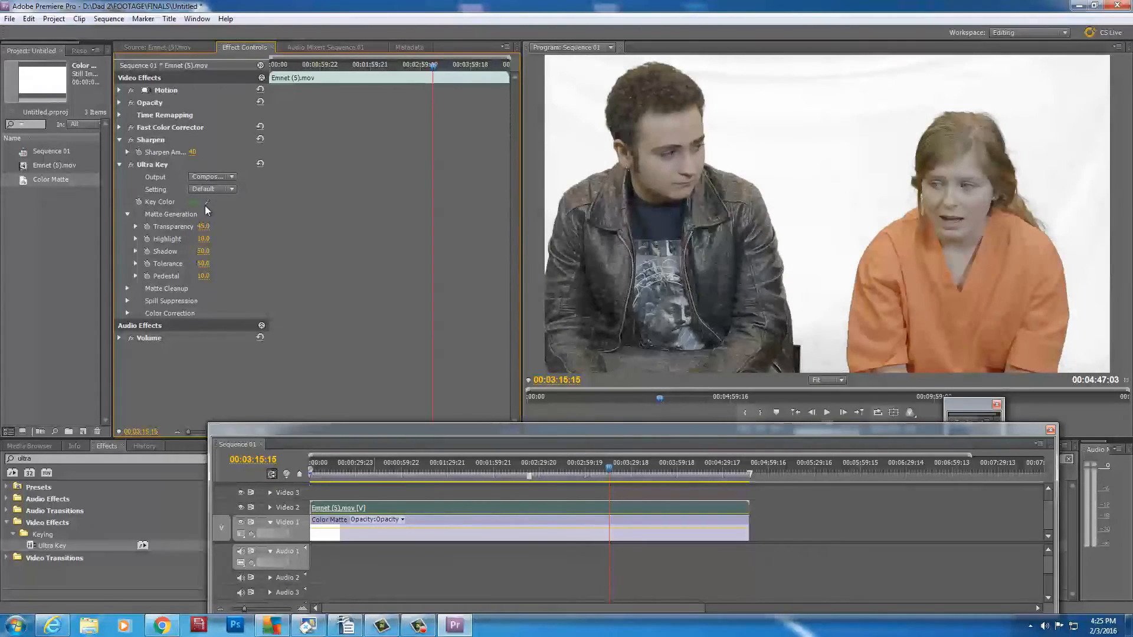
- Set Output to Alpha Channel and raise Shadow, Tolerance and Transparency until the matte is clean
left_click(211, 176)
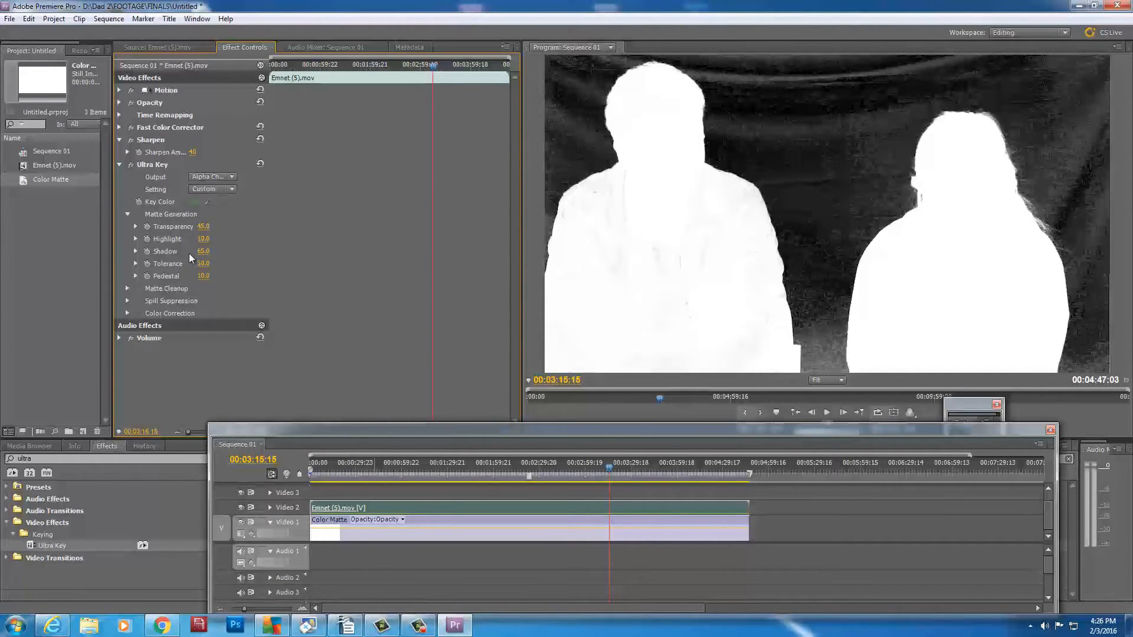
left_click_drag(204, 250, 213, 253)
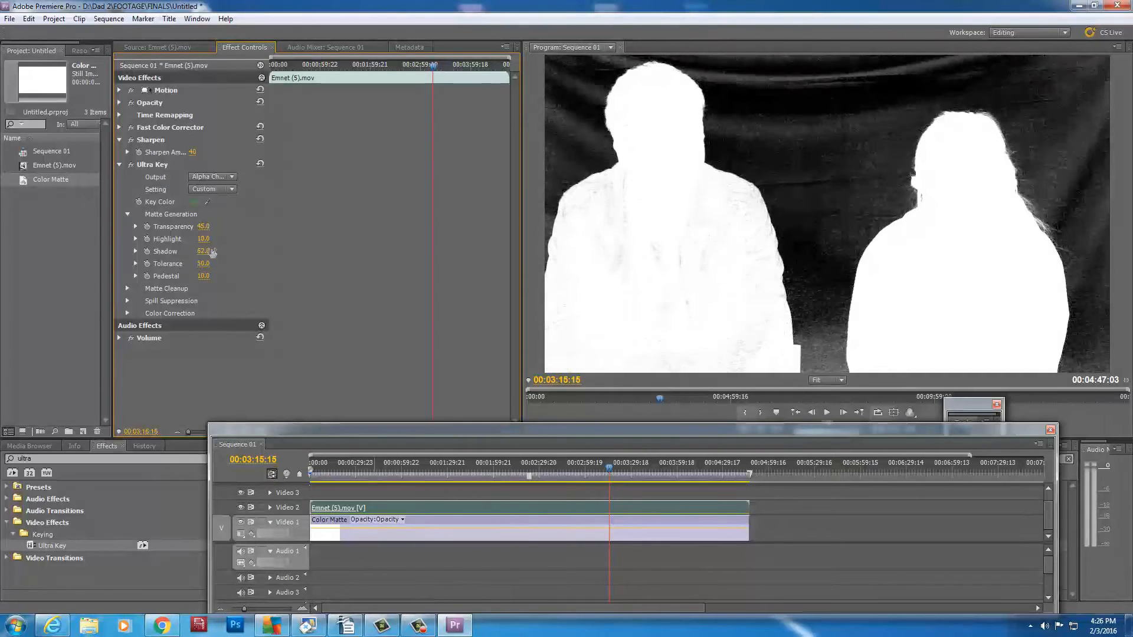
left_click_drag(204, 250, 218, 251)
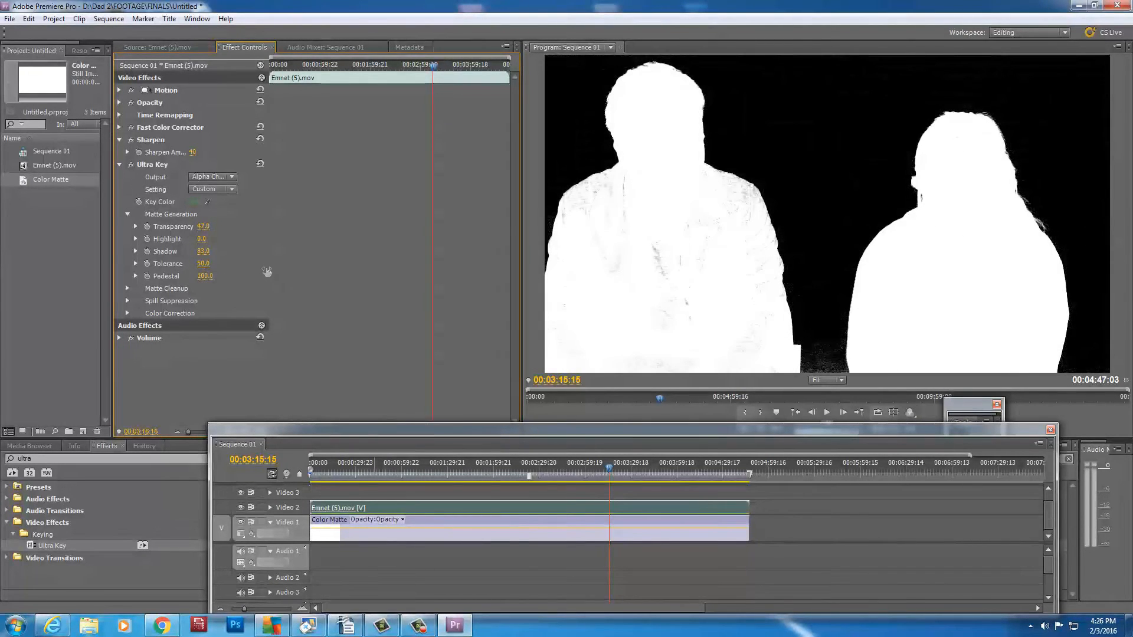
left_click_drag(204, 263, 210, 263)
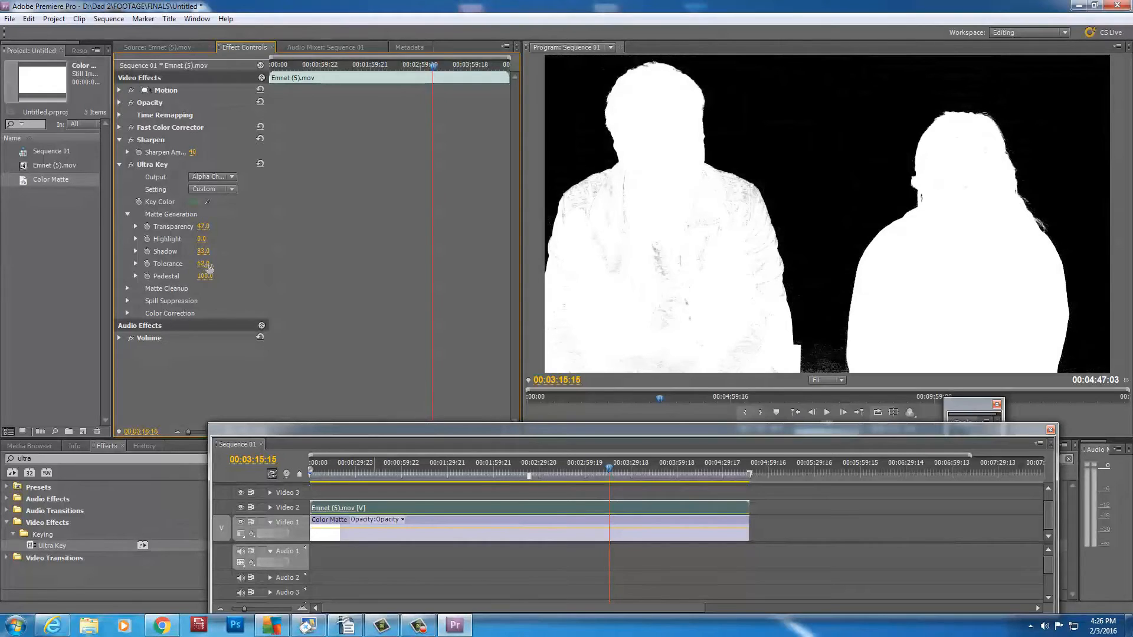
left_click_drag(204, 263, 230, 264)
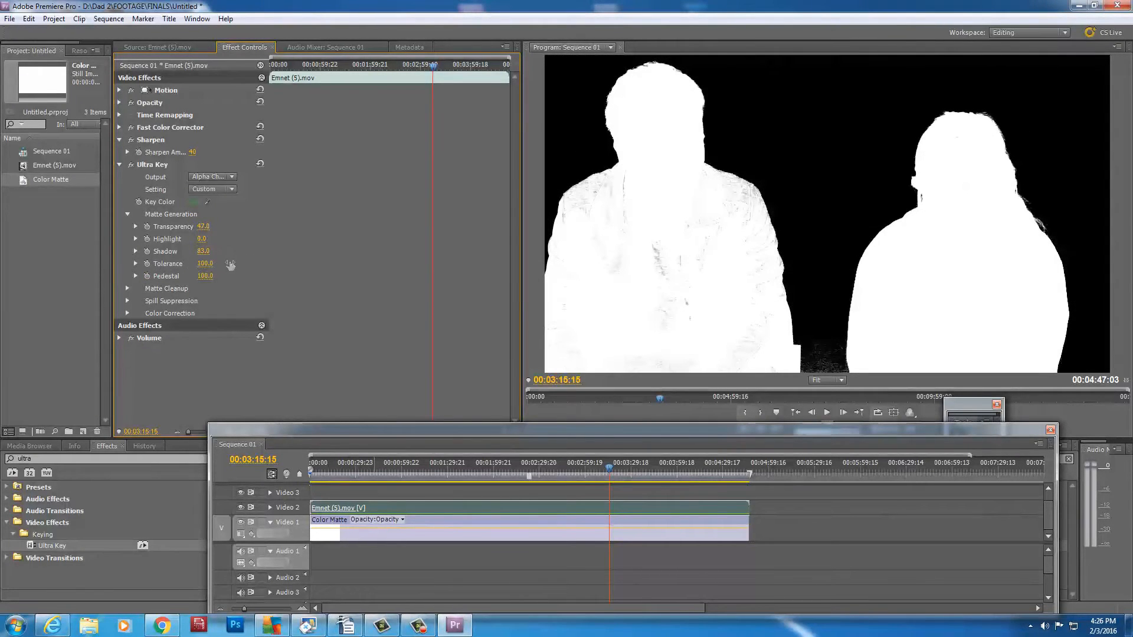
left_click_drag(204, 250, 224, 246)
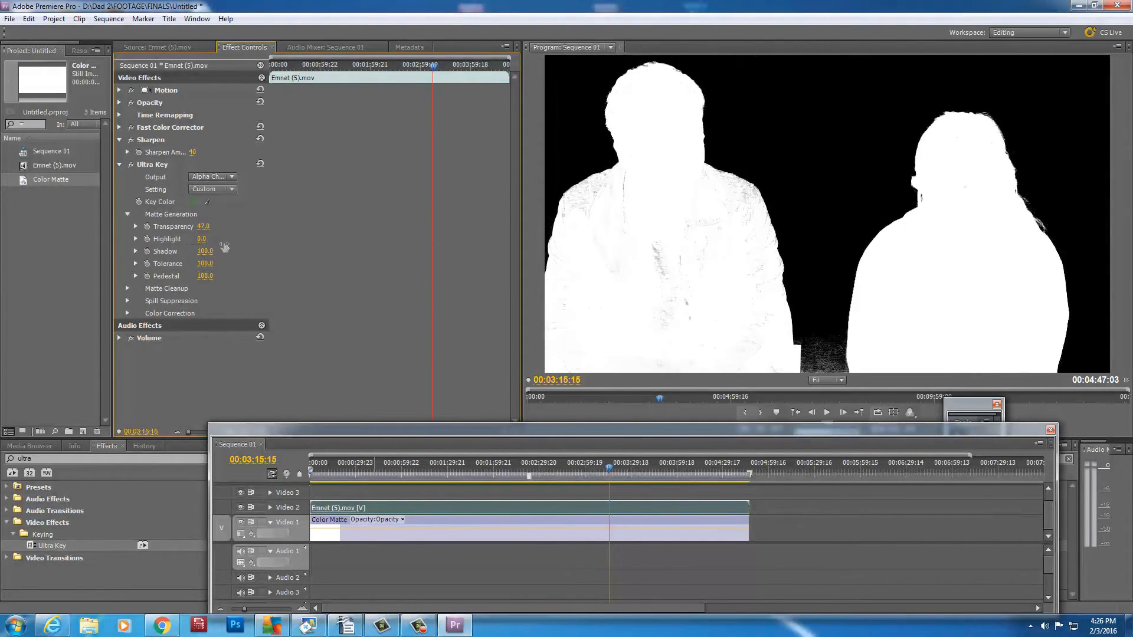
left_click_drag(206, 250, 205, 250)
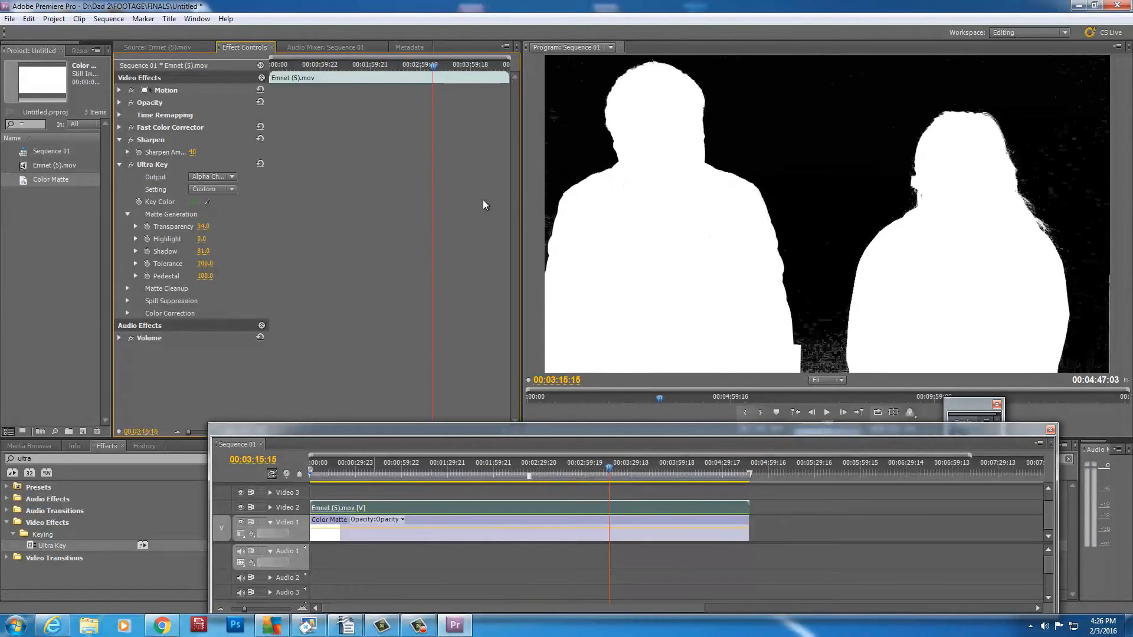
mouse_move(366, 283)
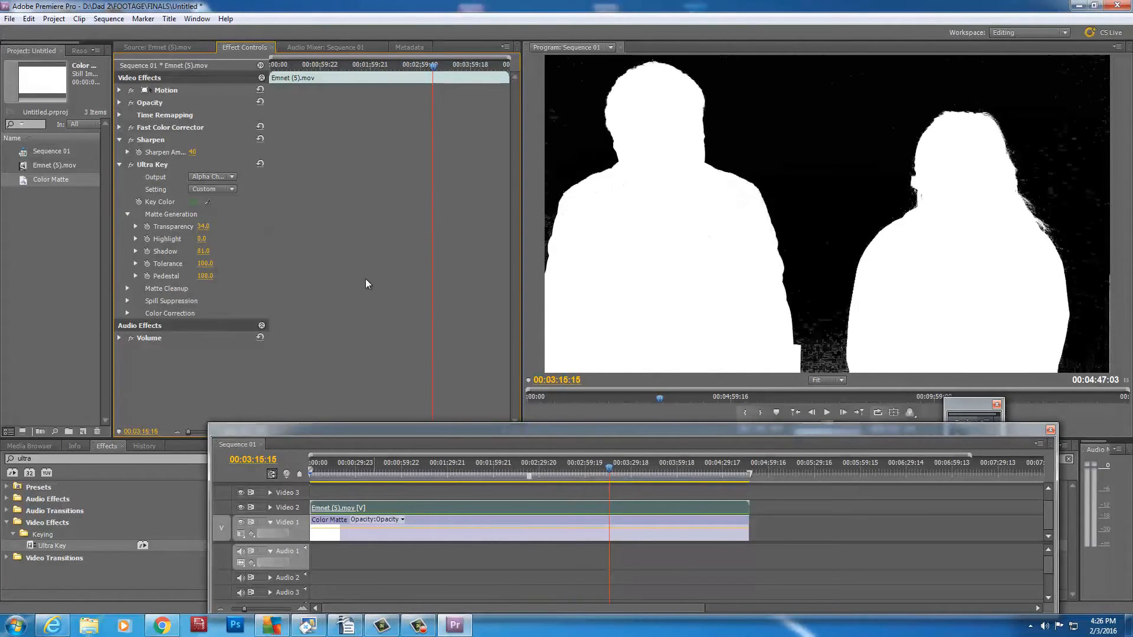
- Set the Ultra Key Matte Cleanup Soften to 1.0 and Contrast to 24.0
left_click(127, 288)
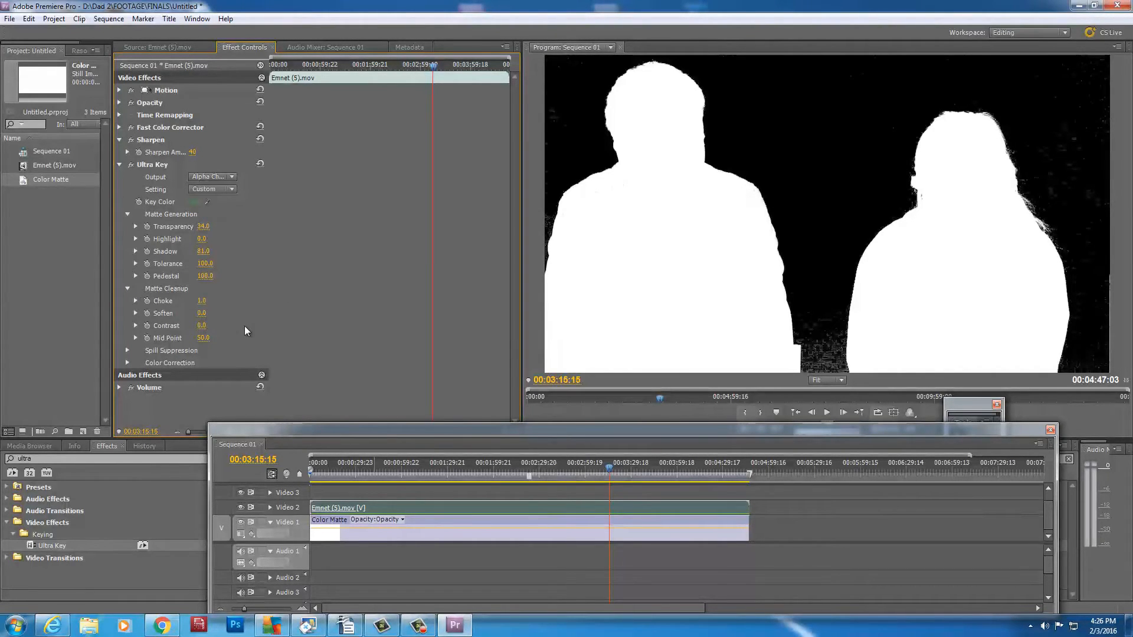
left_click_drag(200, 313, 216, 313)
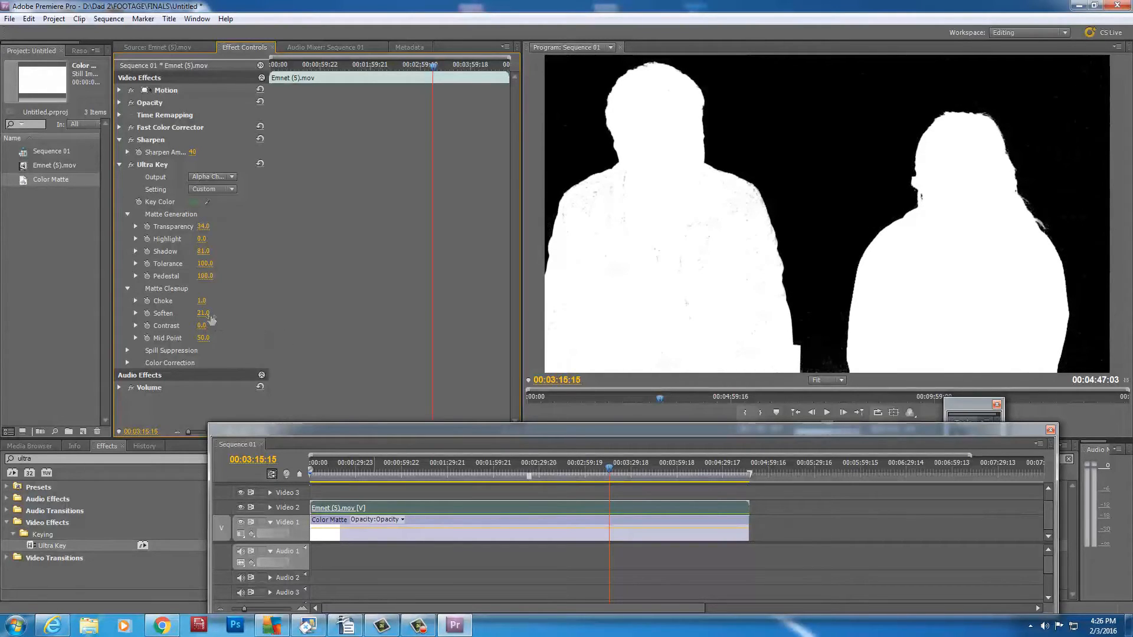
left_click_drag(210, 313, 204, 321)
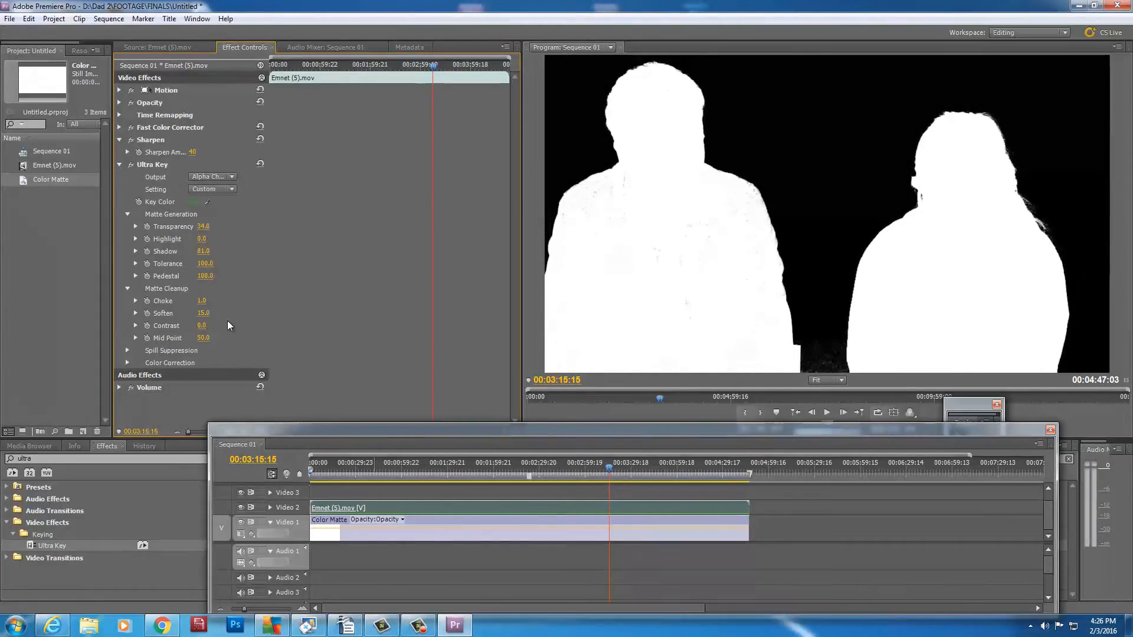
double_click(203, 313)
type("1")
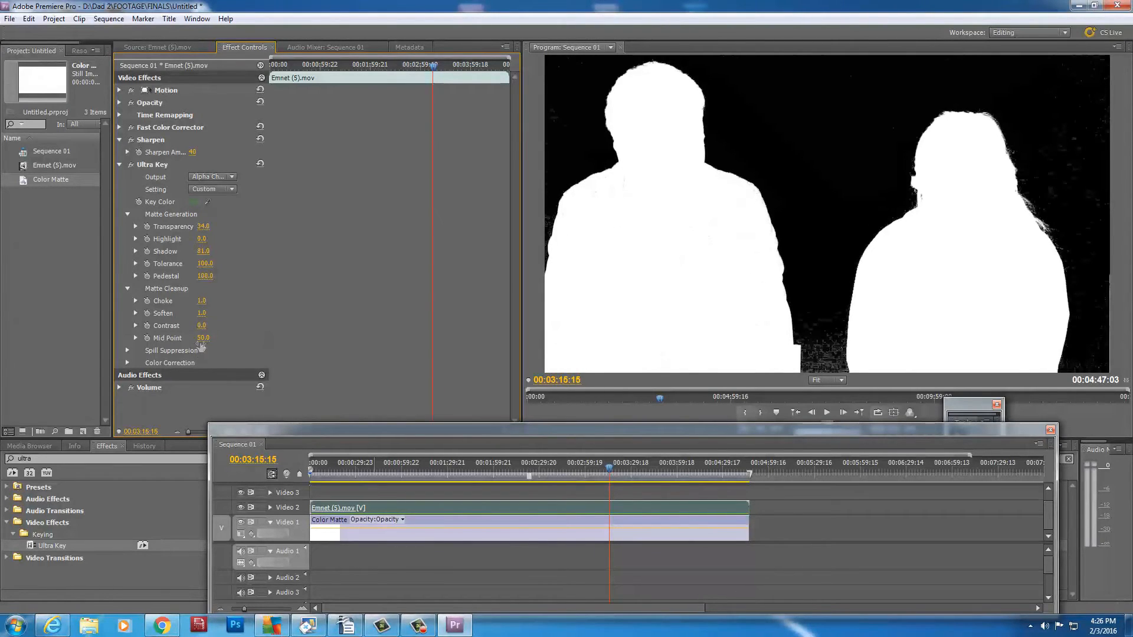
left_click_drag(202, 326, 210, 326)
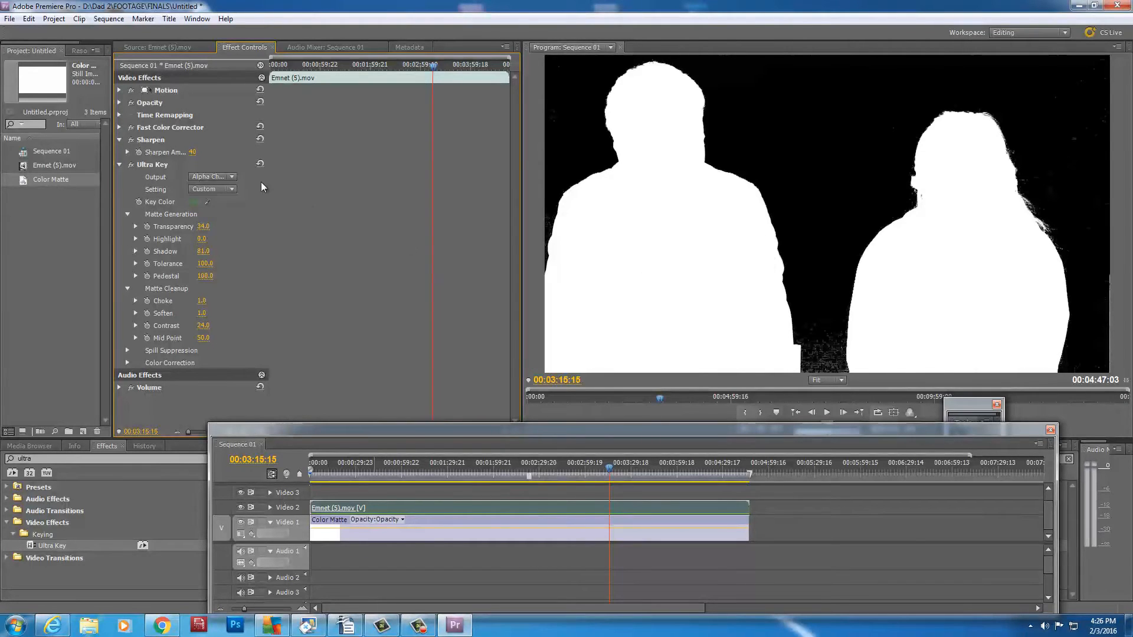
- Switch the key's Output back to Composite and scrub to an earlier point showing both people
left_click(210, 176)
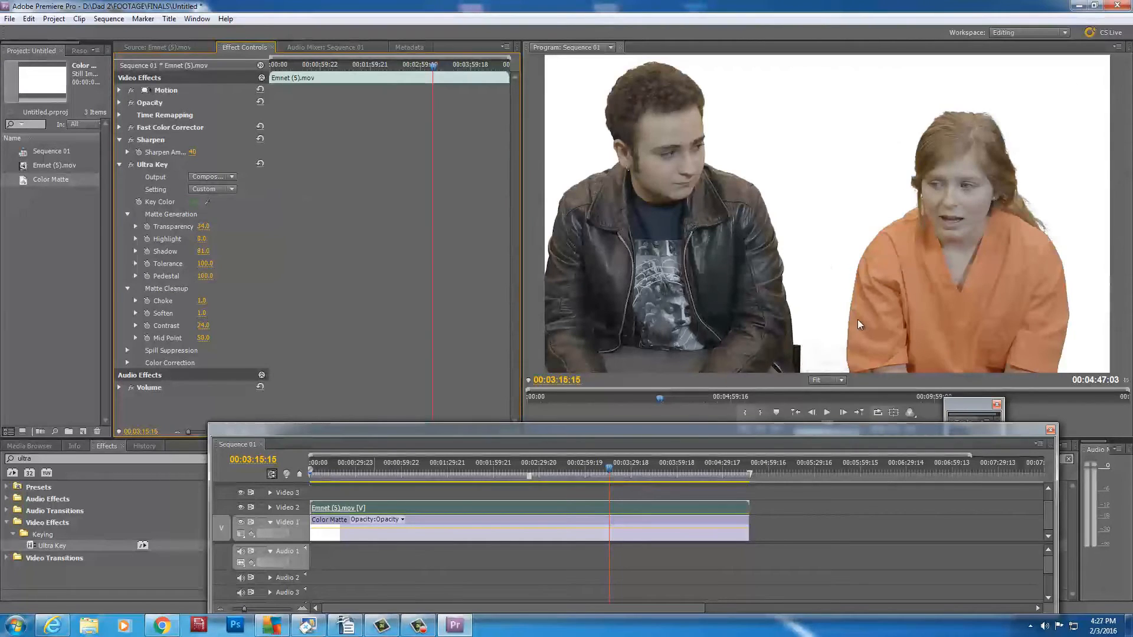
mouse_move(831, 231)
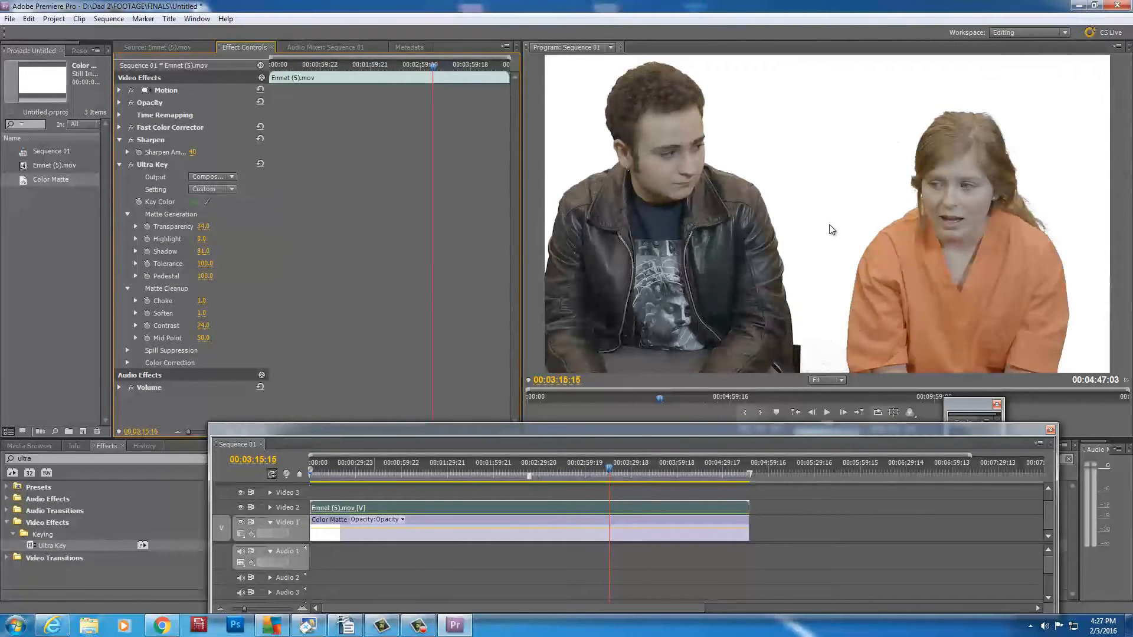
left_click(460, 474)
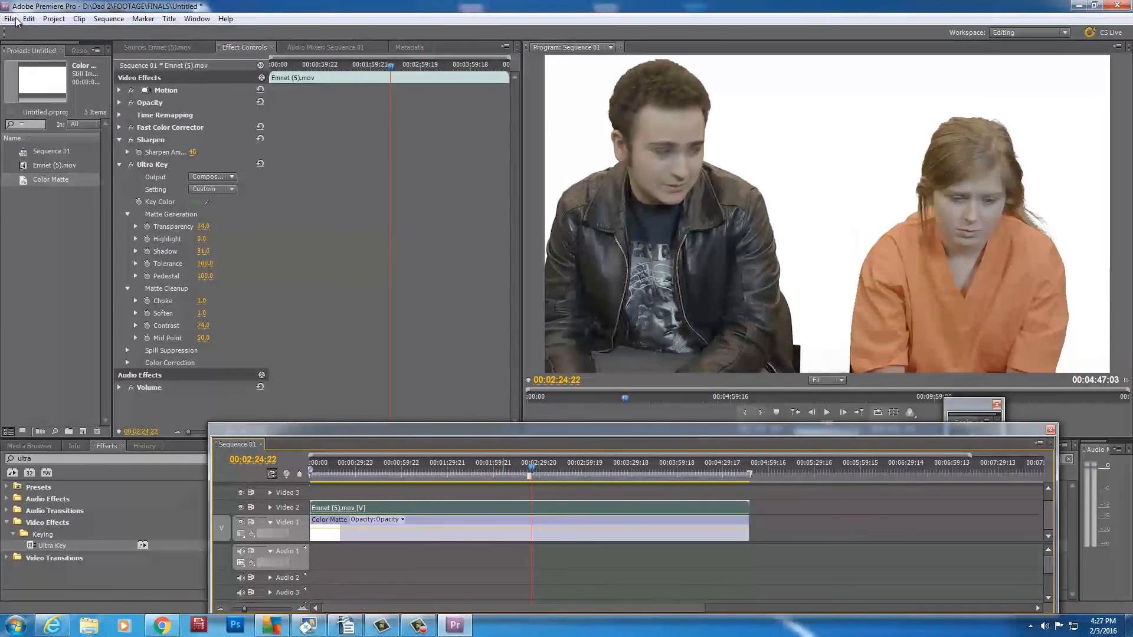
- Import the jail cell image onto Video 1 beneath the clip and scale it to about 212 to fill the frame
left_click(10, 18)
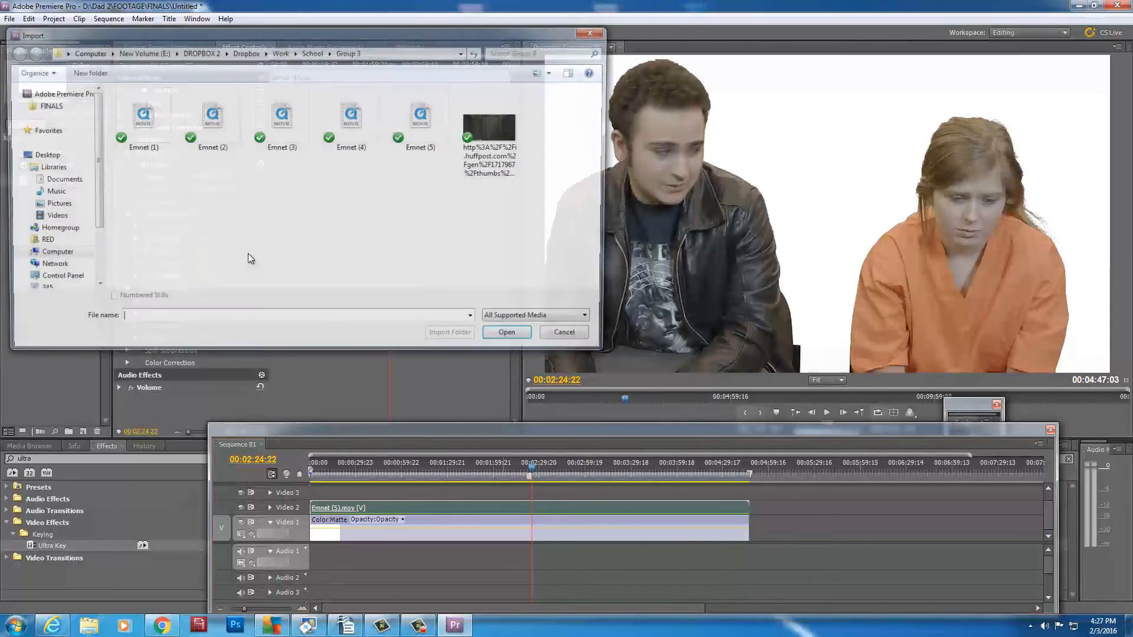
left_click(507, 331)
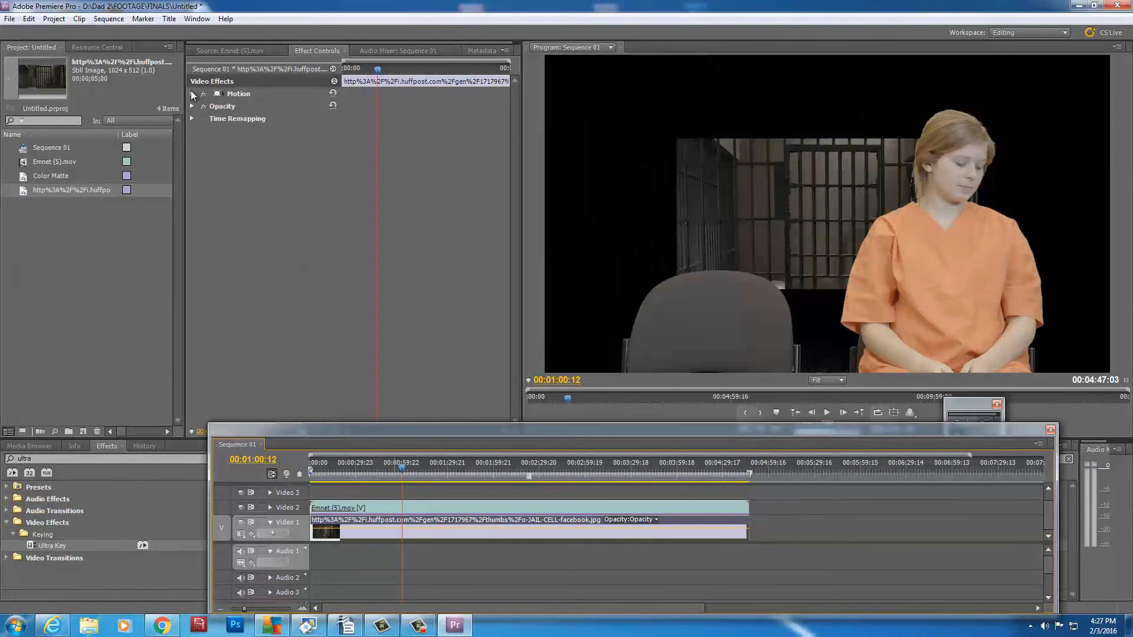
left_click(192, 94)
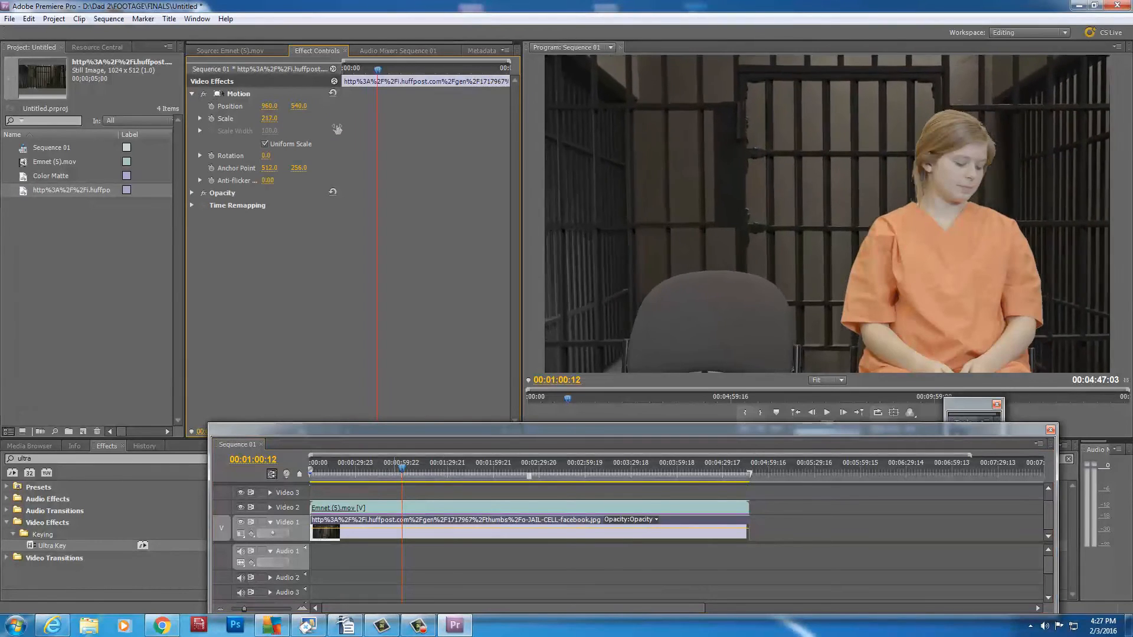
left_click(359, 469)
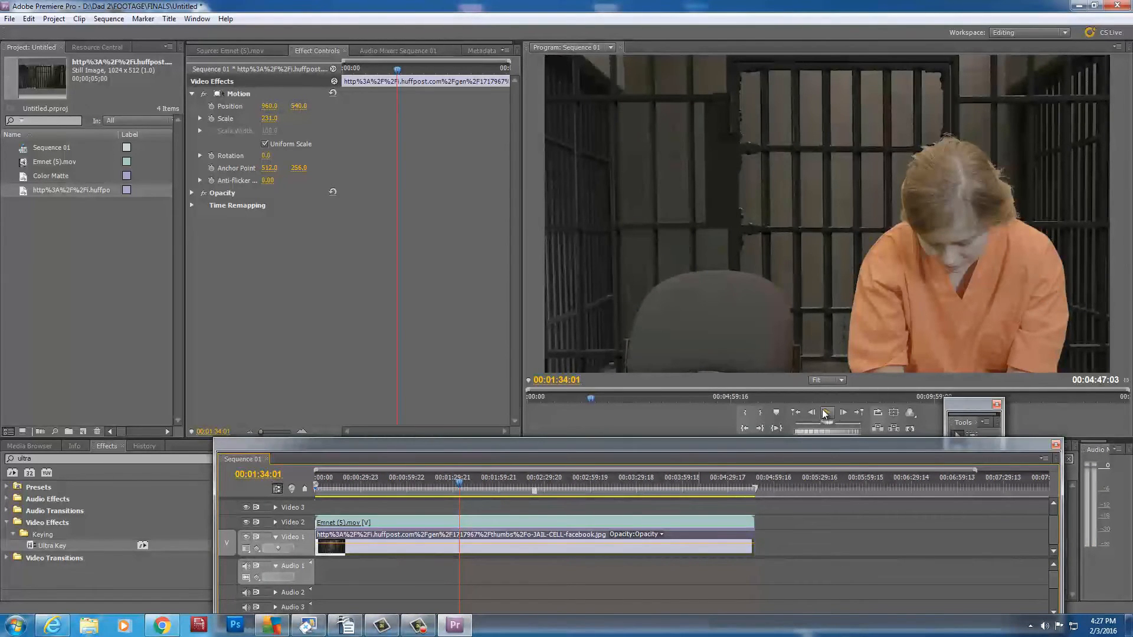
- Magnify the Program monitor to 150%/200% on the hair edges and raise Ultra Key Soften further
left_click(838, 381)
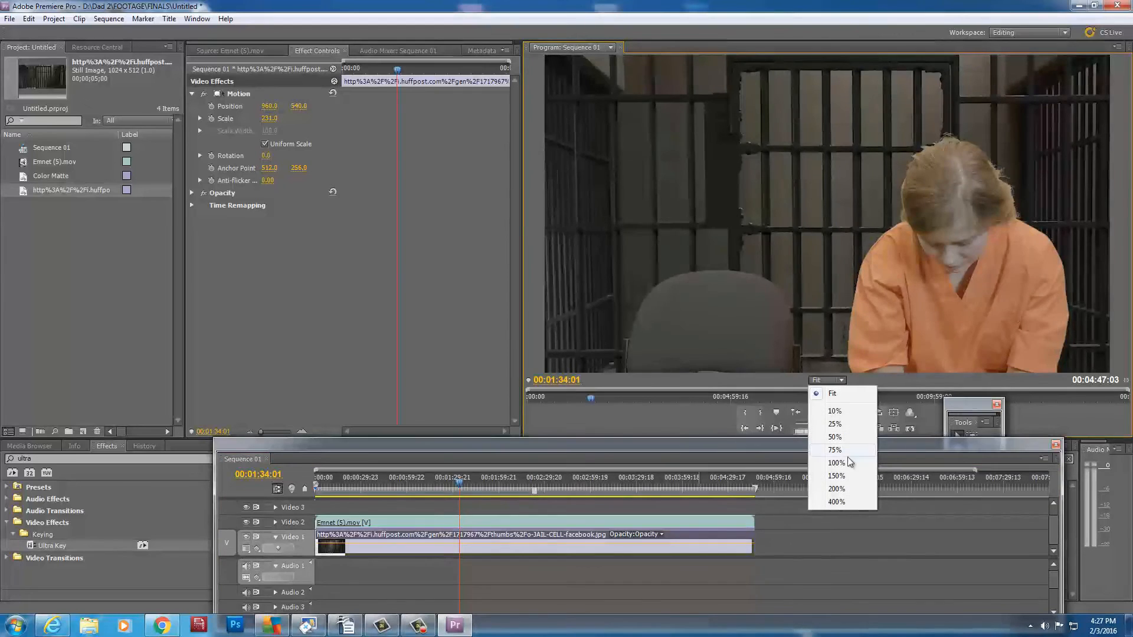
left_click(836, 475)
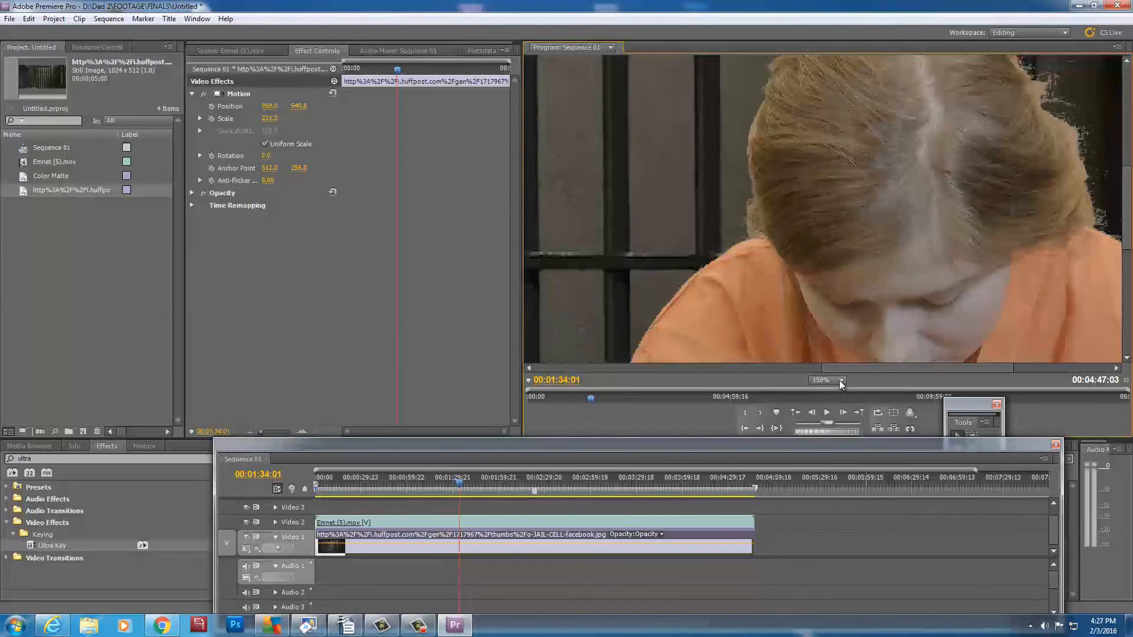
left_click(821, 381)
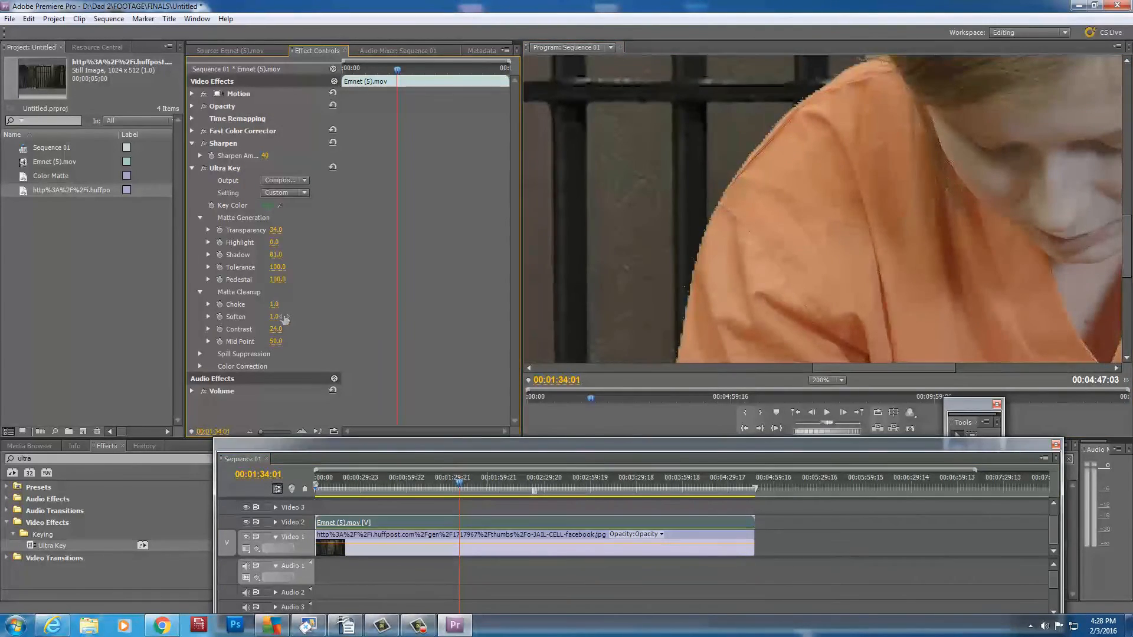
left_click_drag(277, 316, 298, 316)
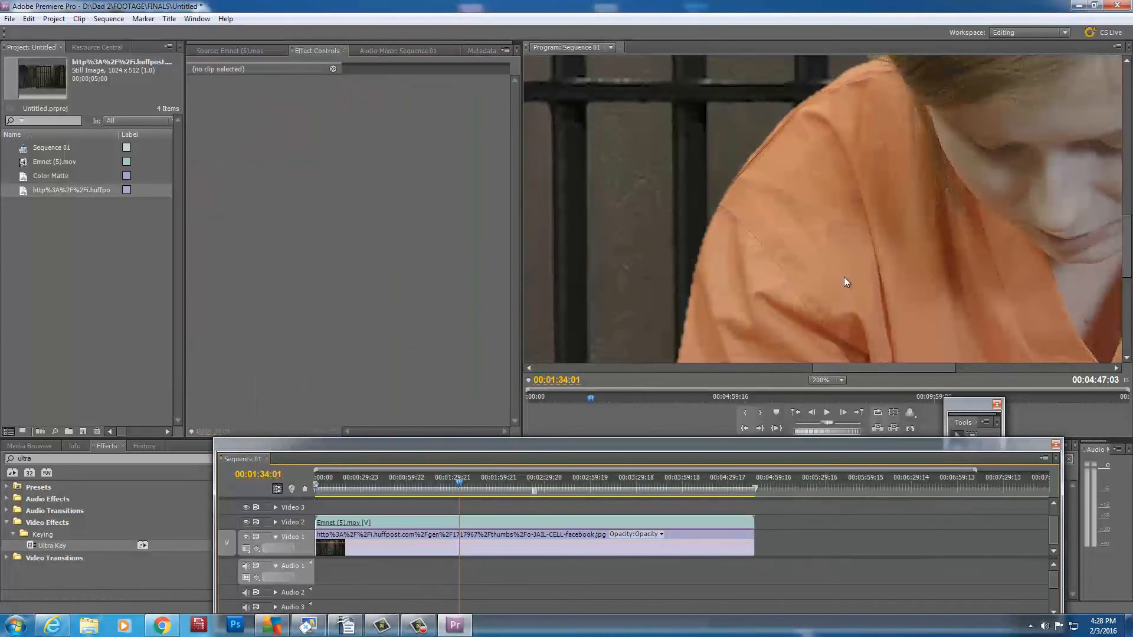
- Return the Program monitor magnification to Fit after checking at actual size
left_click(825, 379)
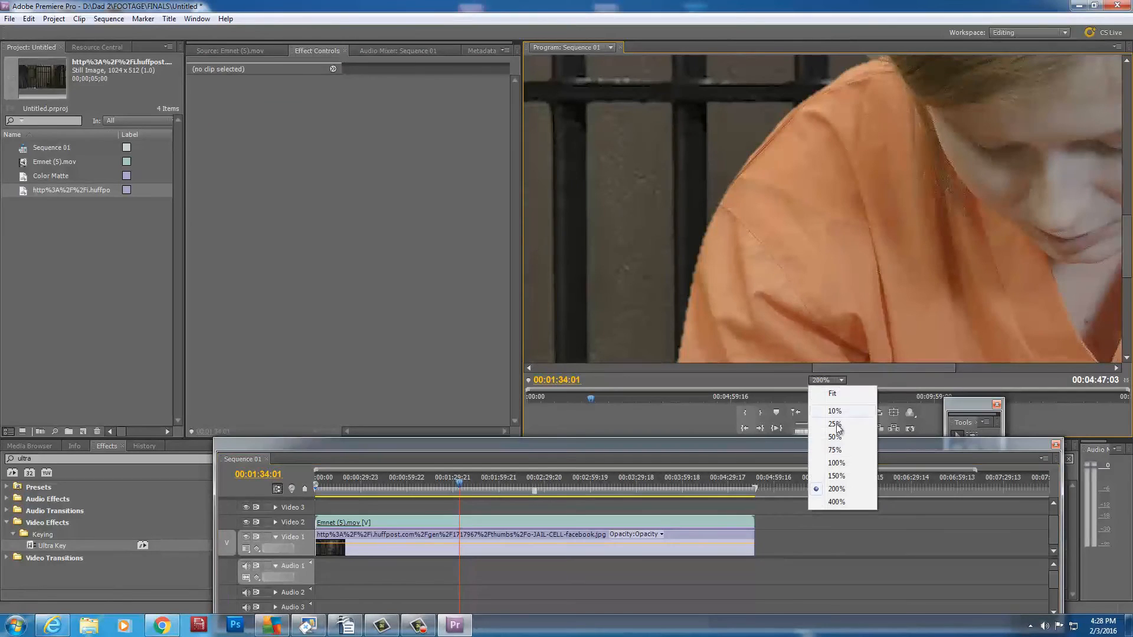
left_click(835, 411)
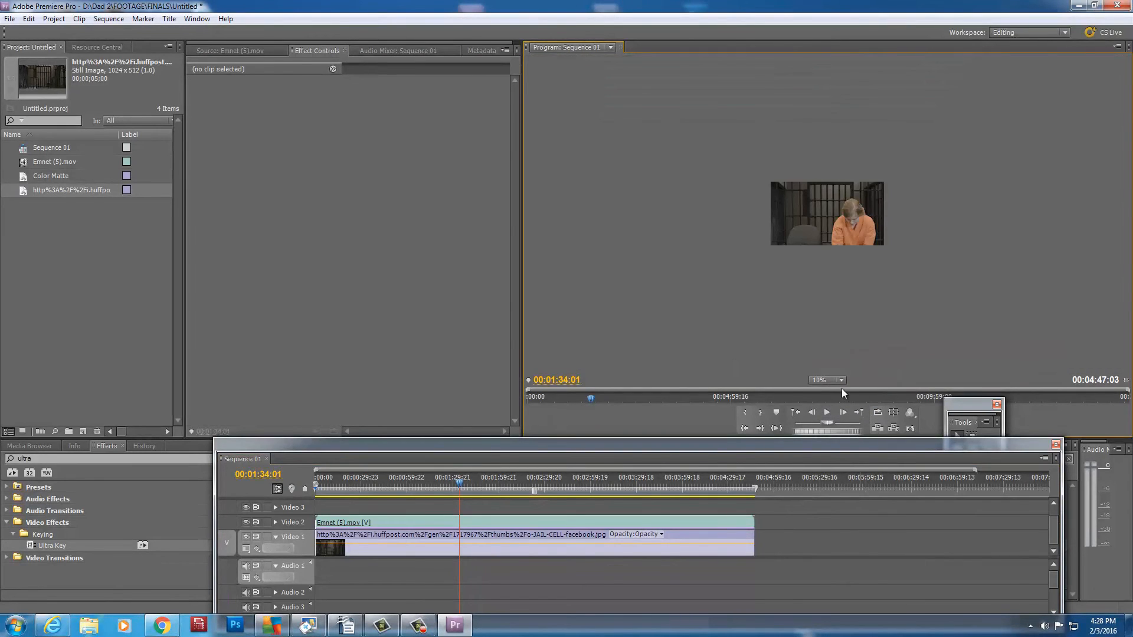
left_click(839, 381)
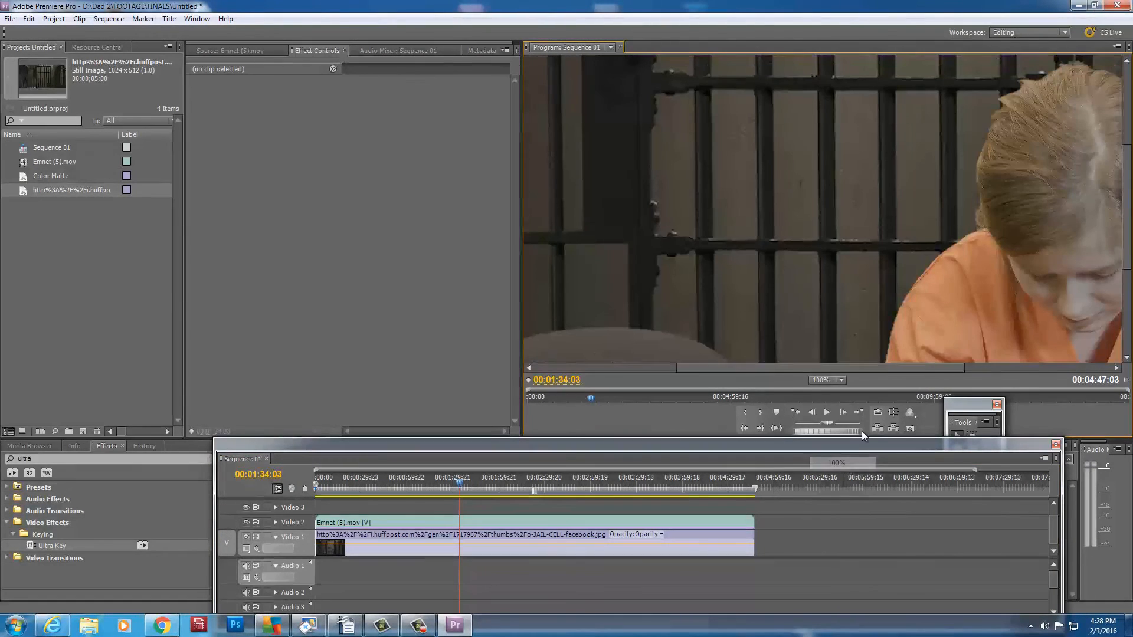
left_click(838, 380)
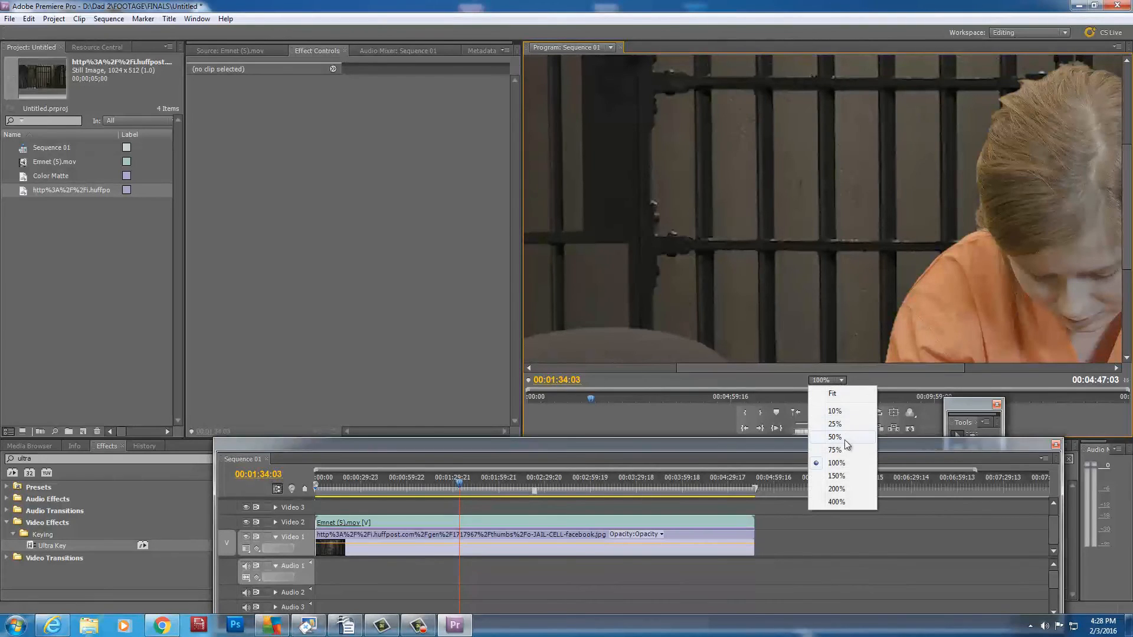
left_click(833, 393)
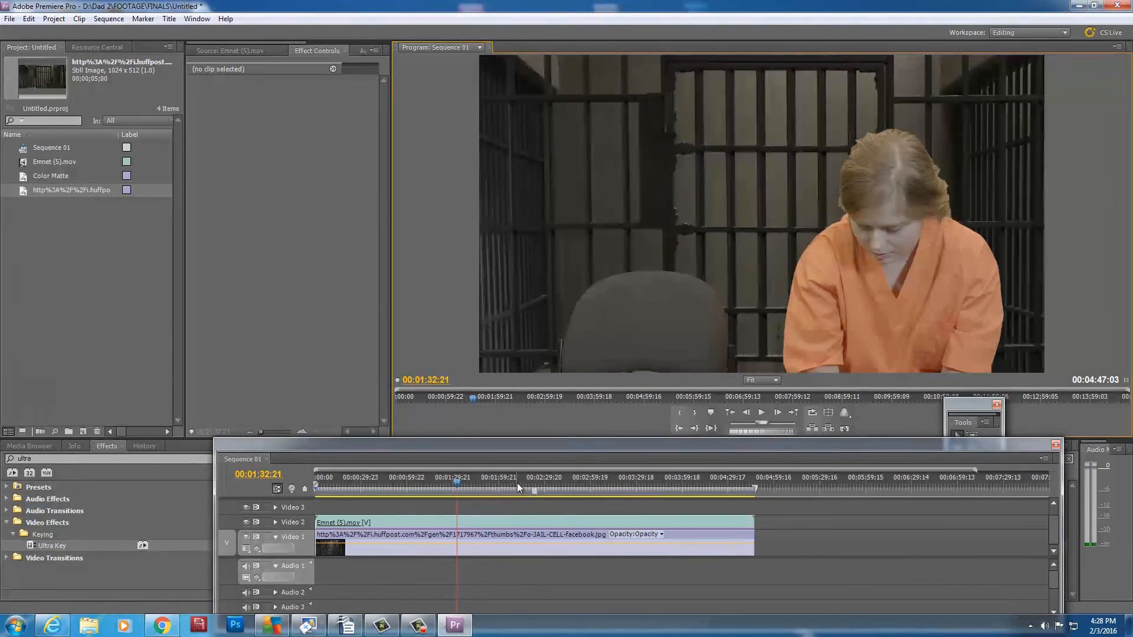
- Jump the timeline to about 04:17:11 where both people appear over the jail cell
left_click(711, 477)
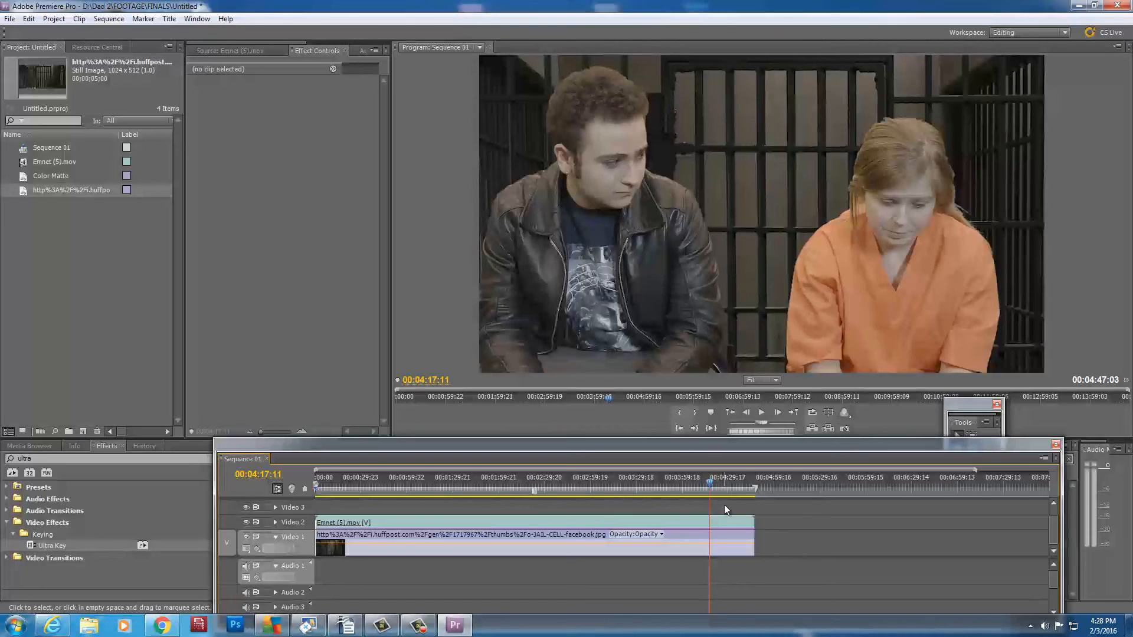
mouse_move(861, 426)
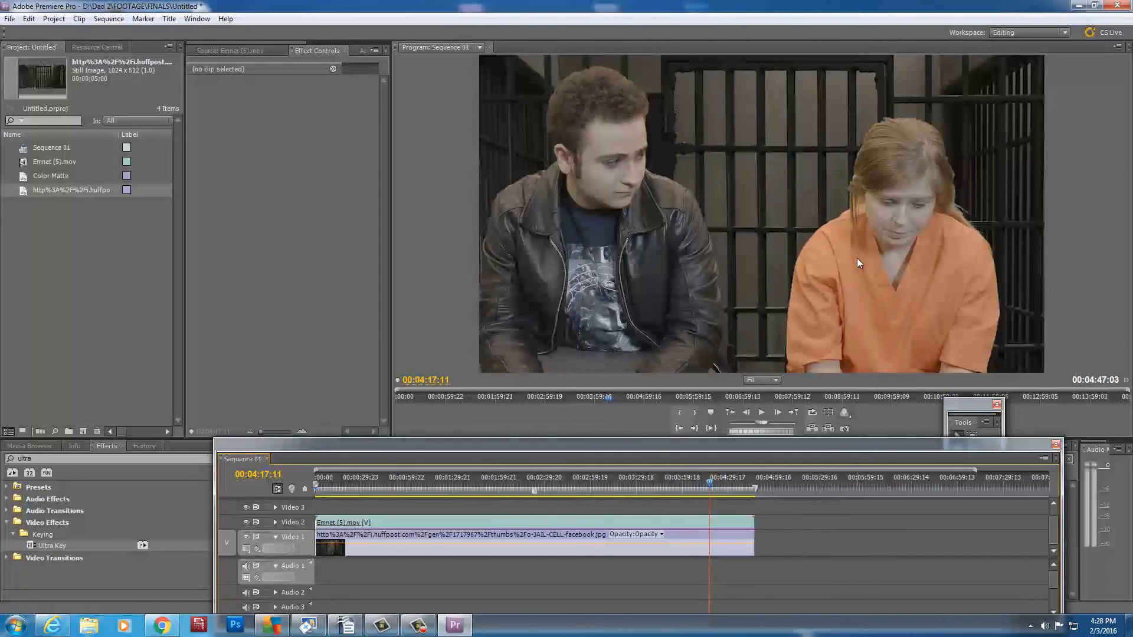
mouse_move(852, 299)
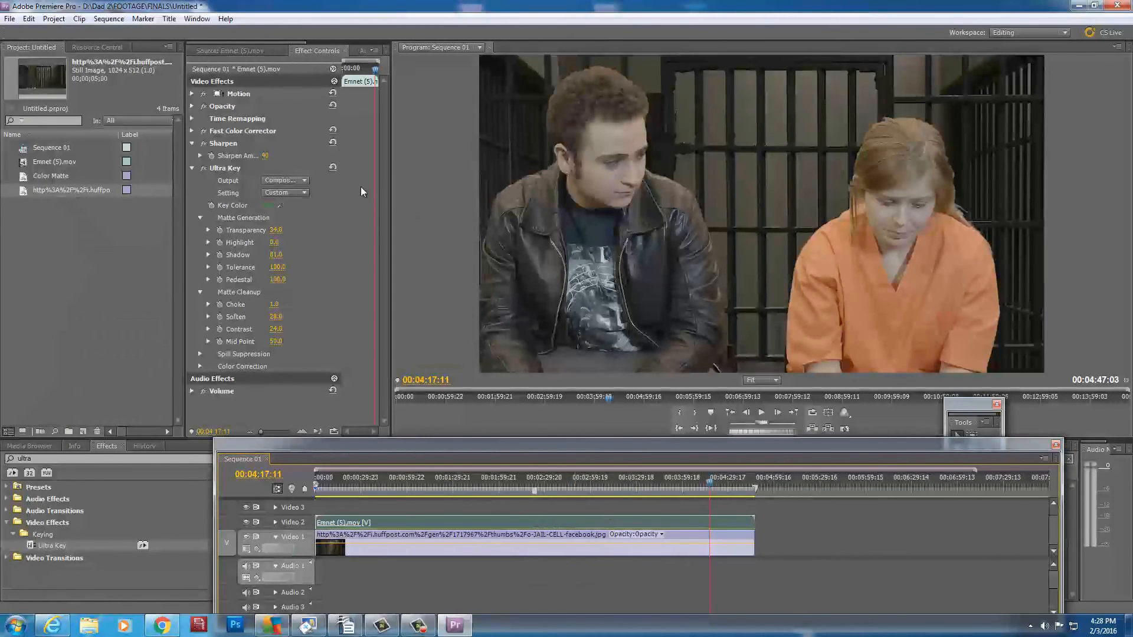
mouse_move(198, 368)
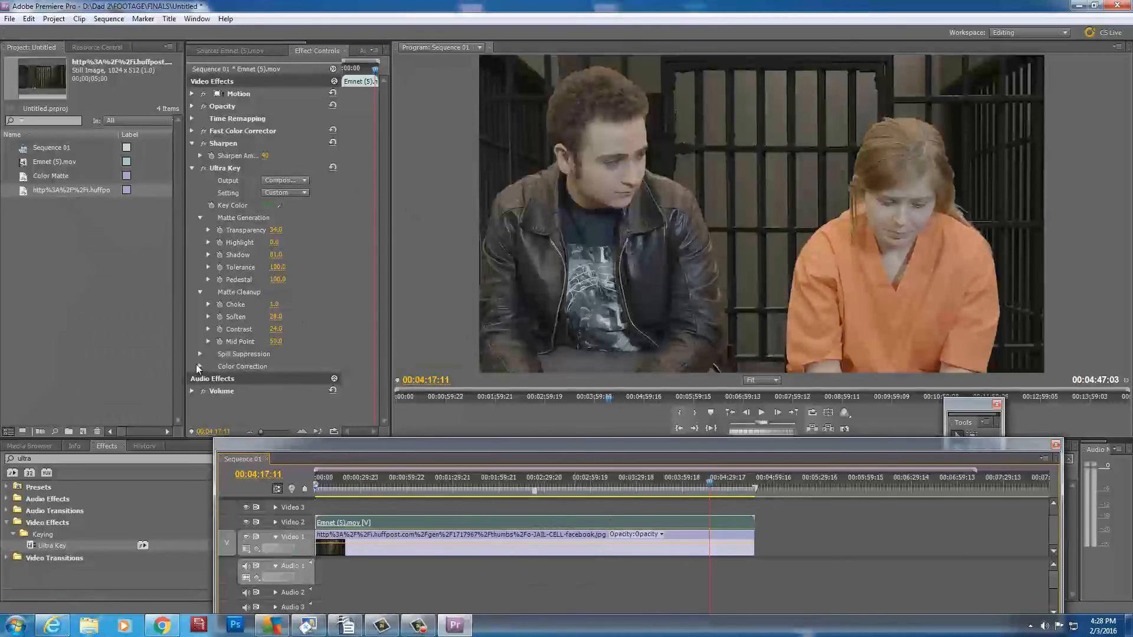
- In Fast Color Corrector raise the Input Levels black point to about 18 to deepen the shadows
left_click(201, 366)
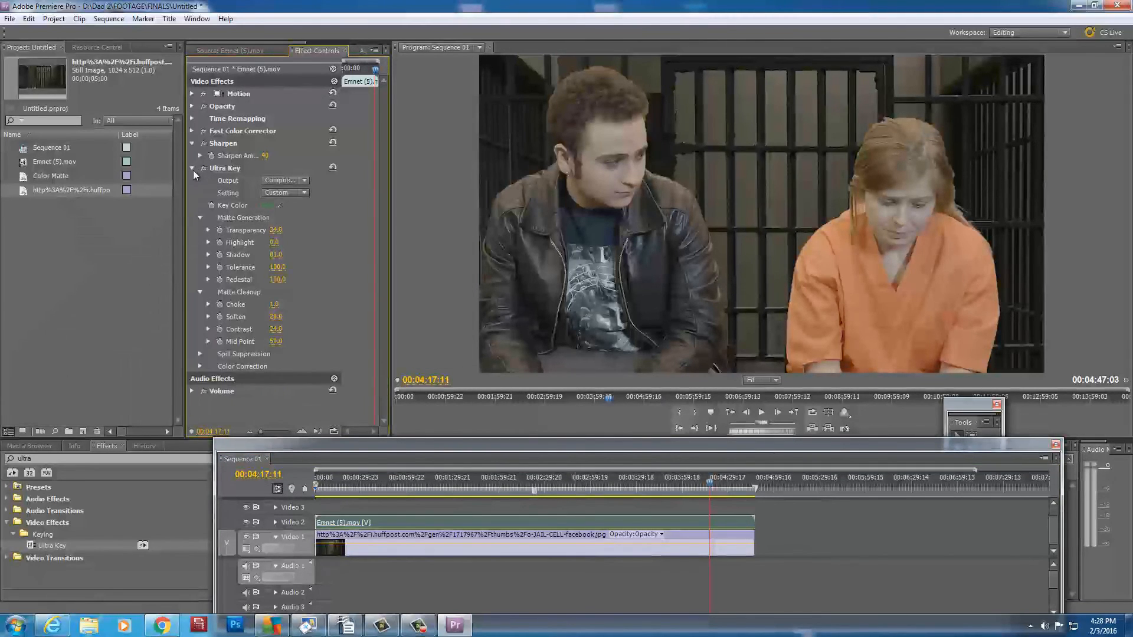
left_click(191, 169)
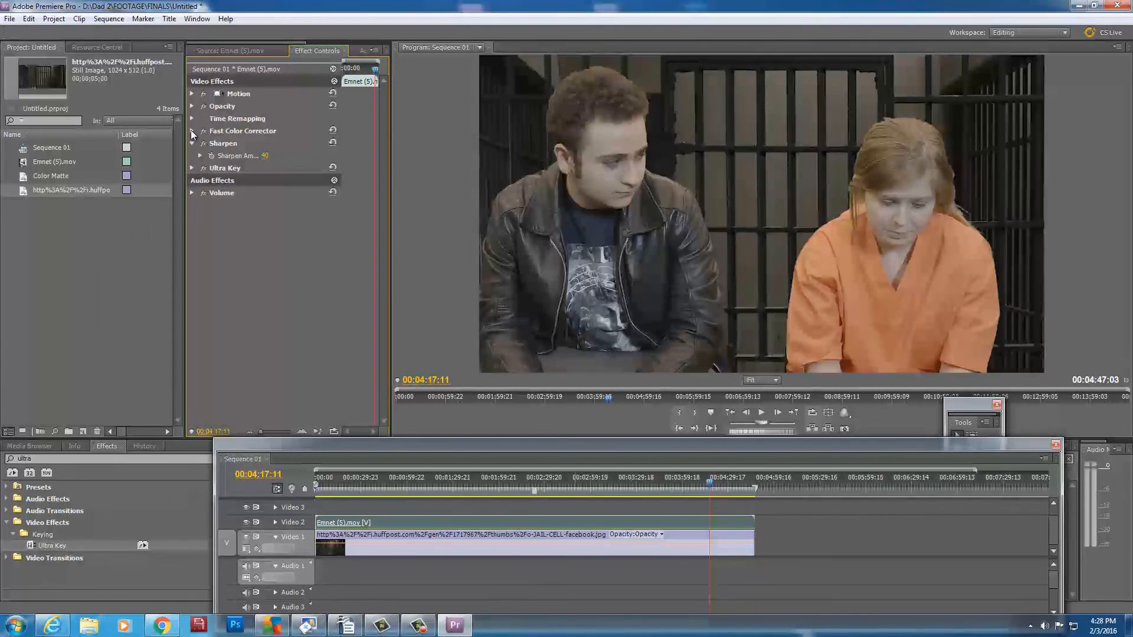
left_click(191, 131)
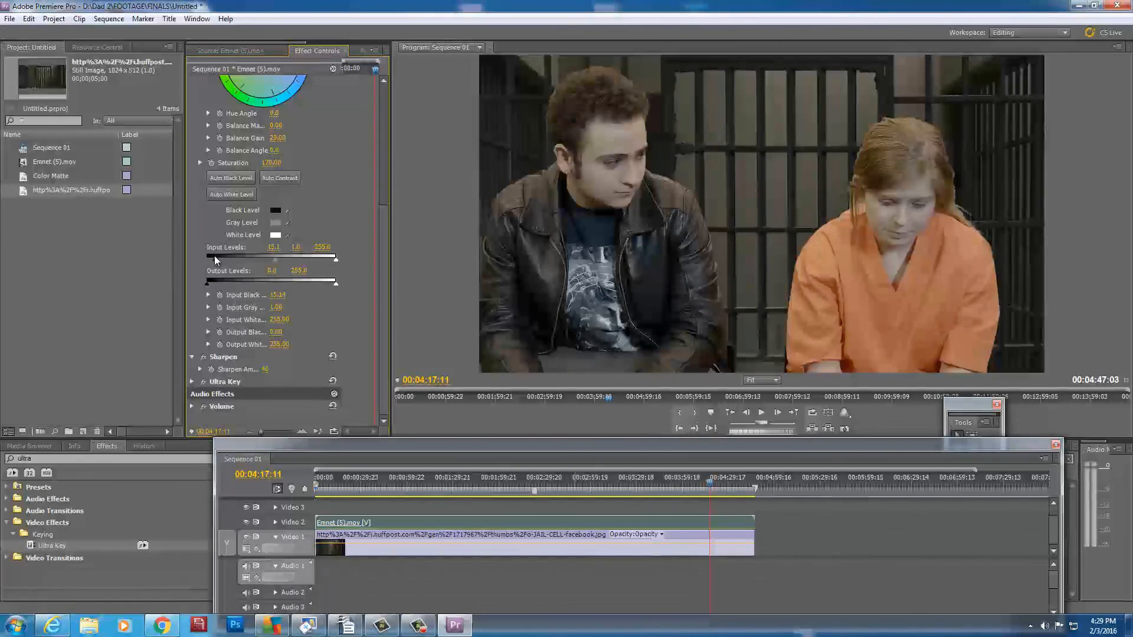
left_click_drag(215, 258, 221, 259)
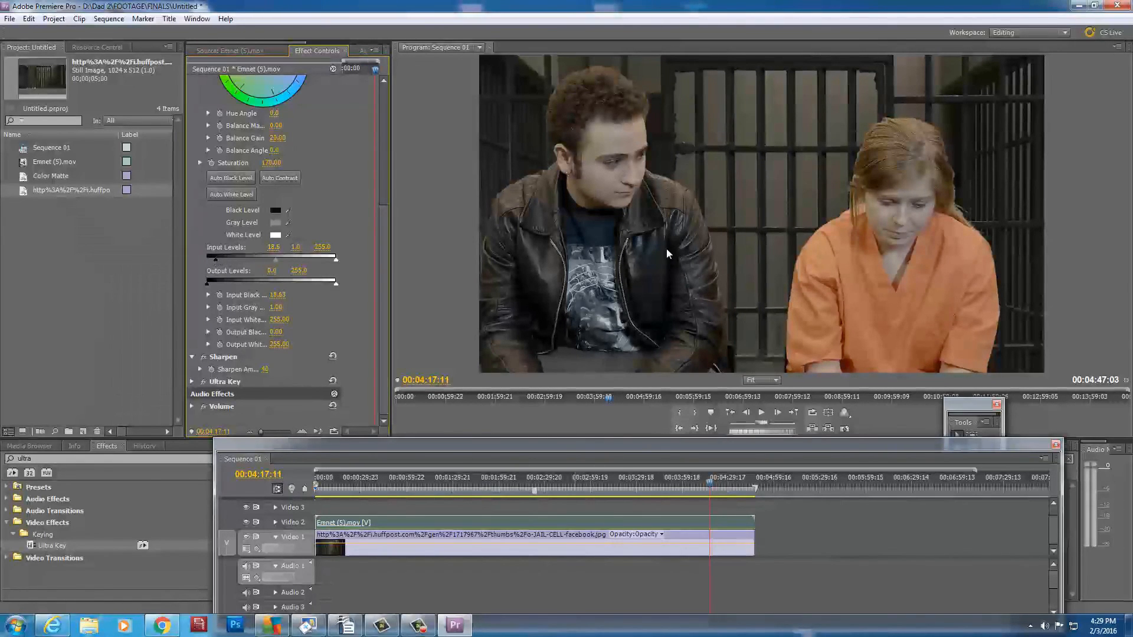
mouse_move(671, 122)
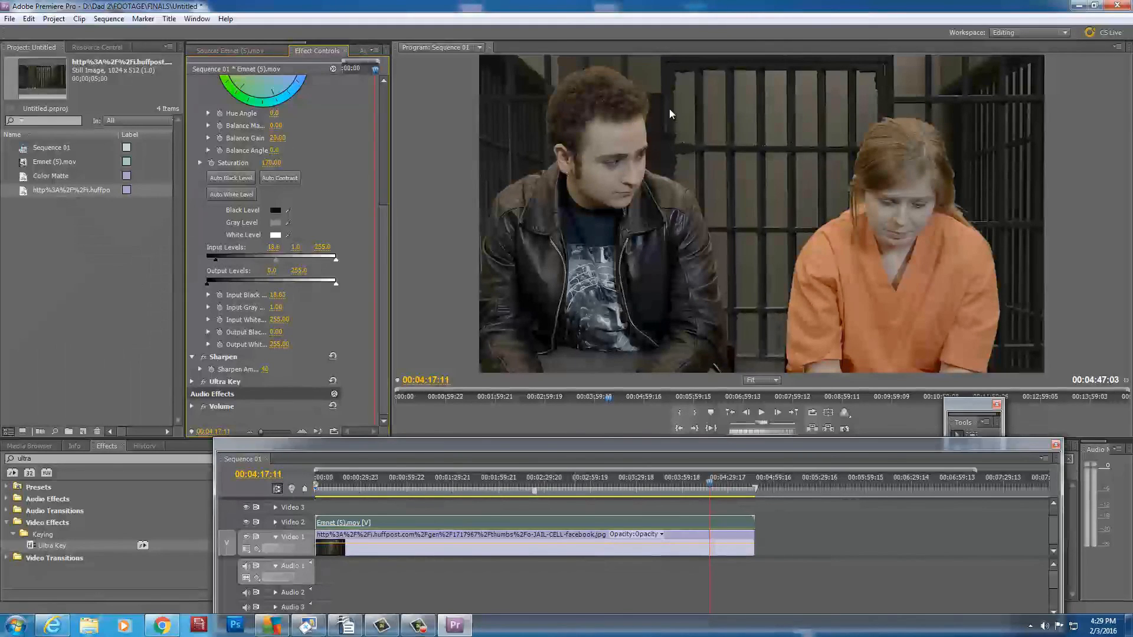
mouse_move(647, 121)
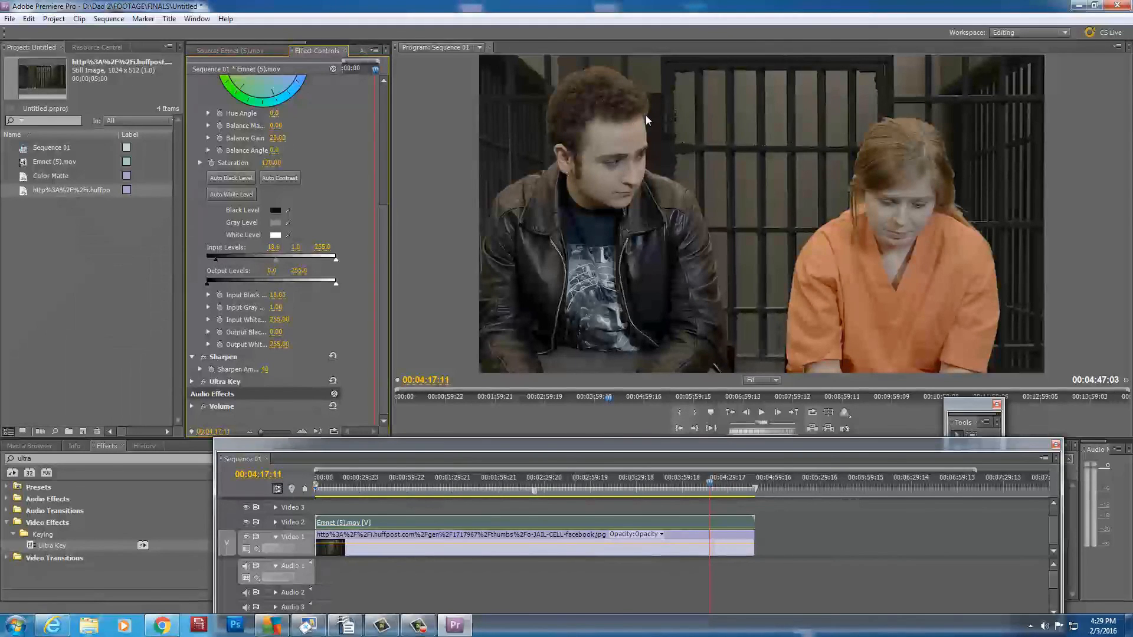